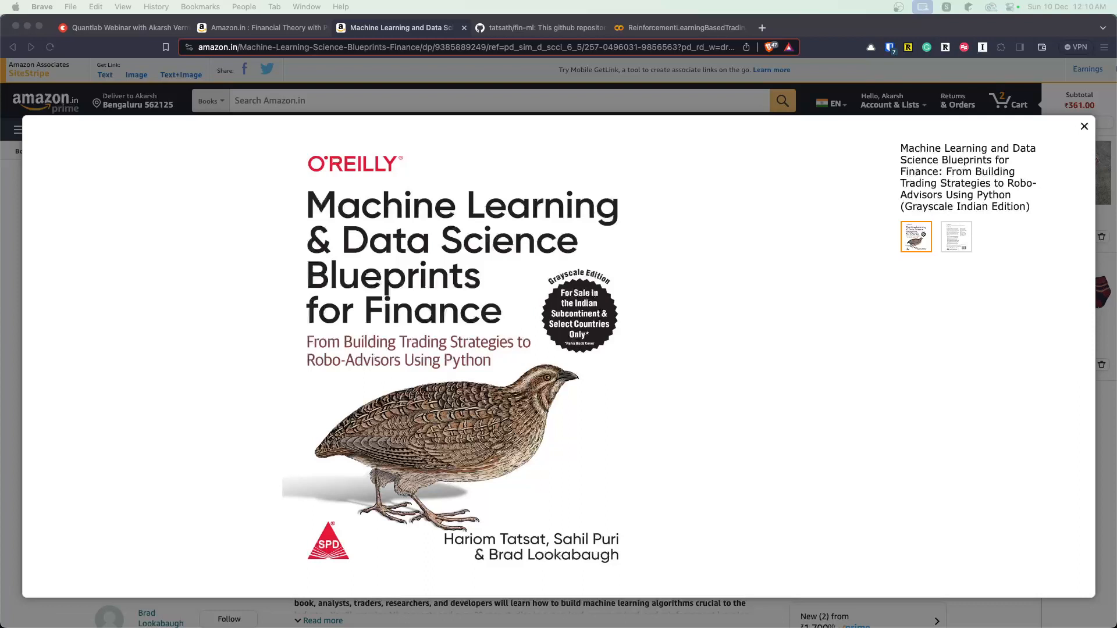
mouse_move(127, 45)
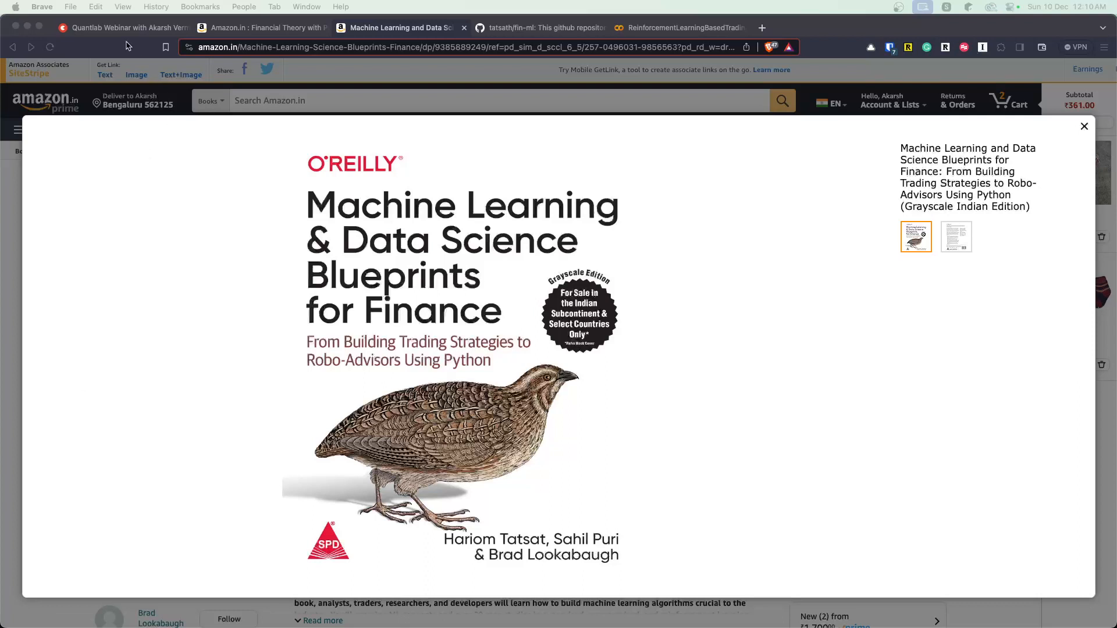
Switch to the Topmate Quantlab Webinar page showing the free 90-minute Sun 10 Dec event agenda
left_click(118, 26)
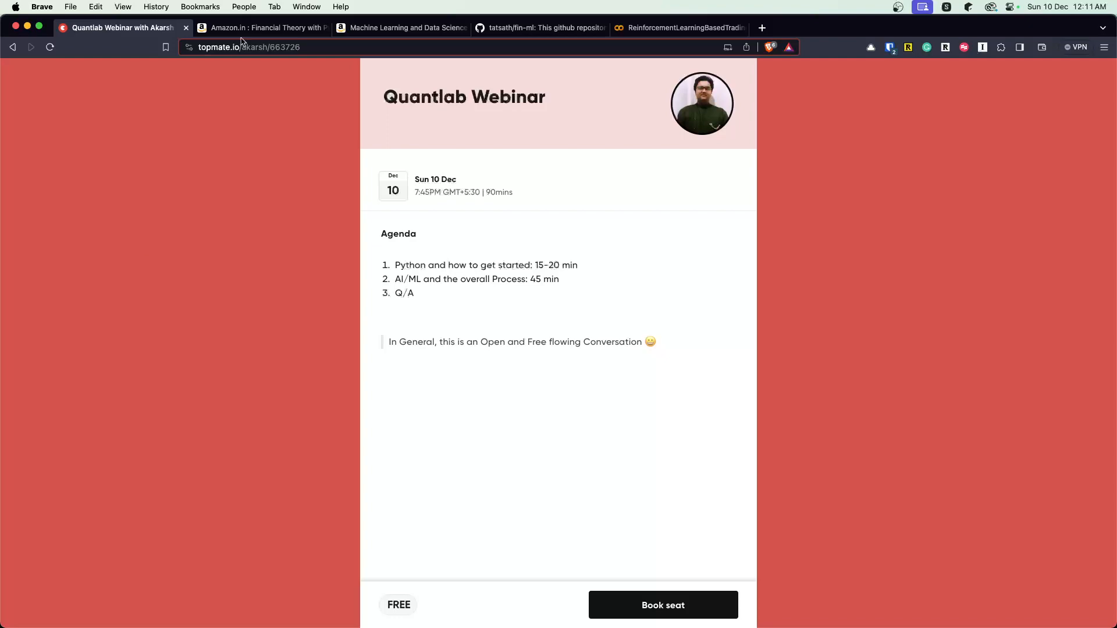
Open the Financial Theory with Python product page from the search results and review its details
left_click(264, 28)
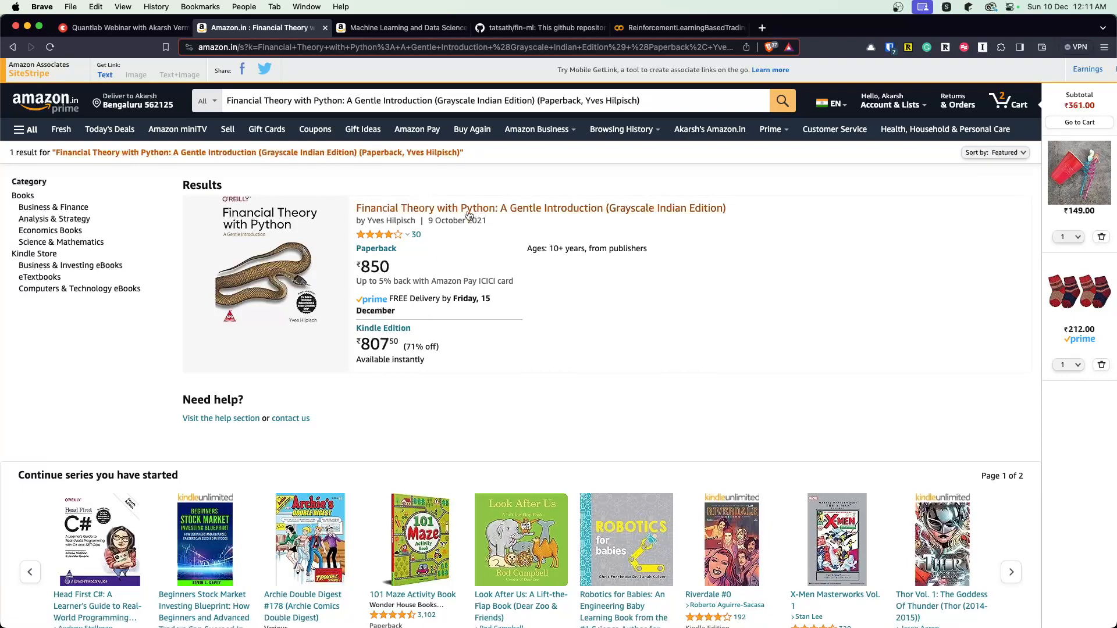
left_click(541, 209)
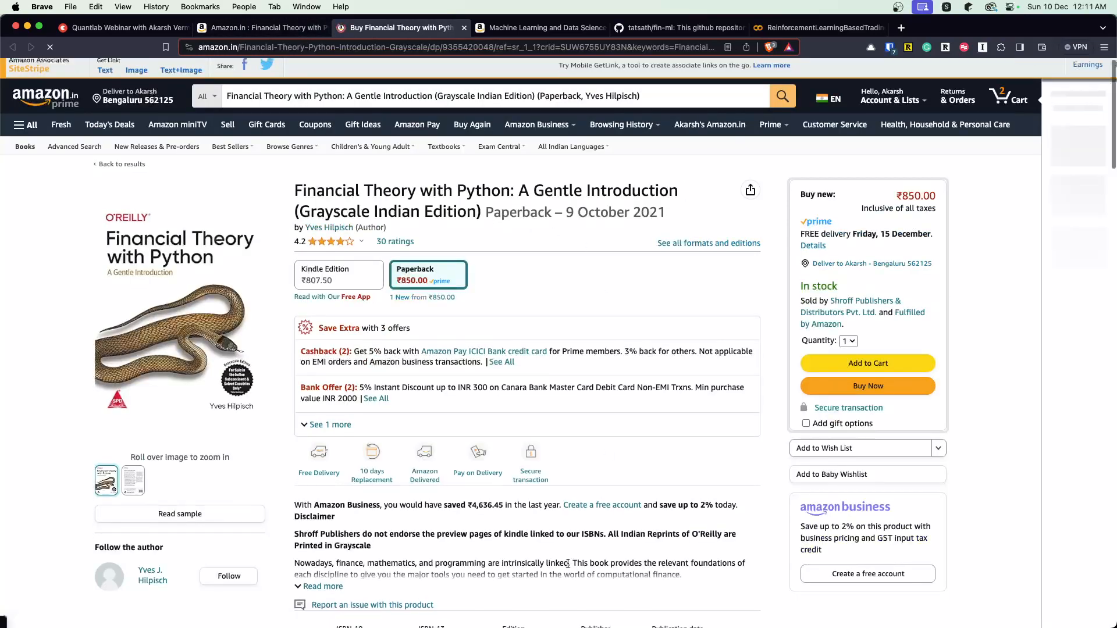
scroll("down", 3)
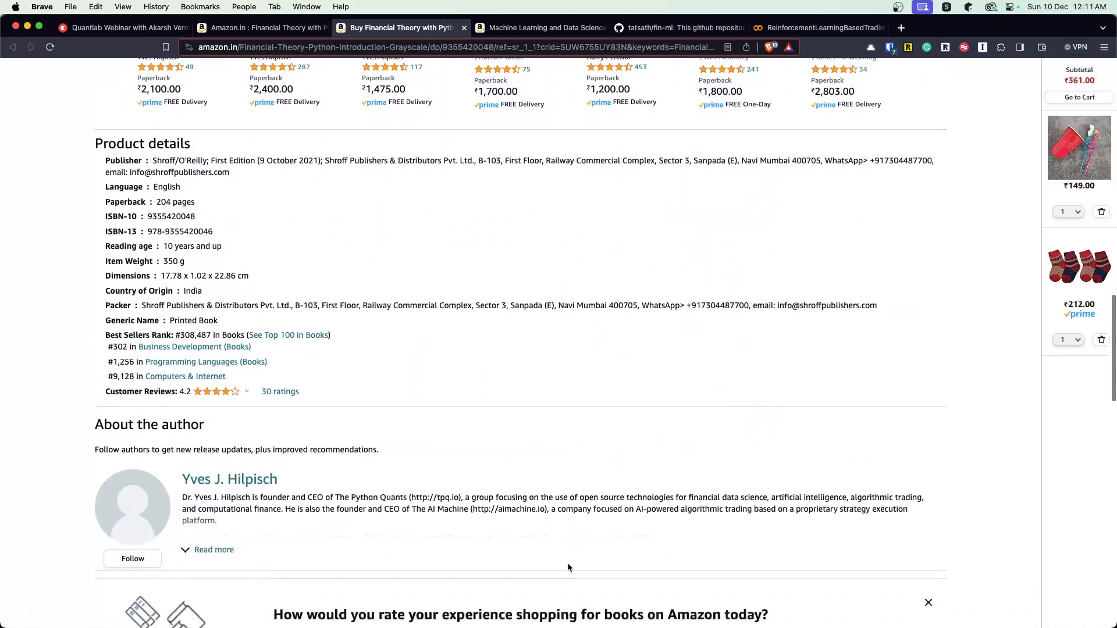
scroll("down", 3)
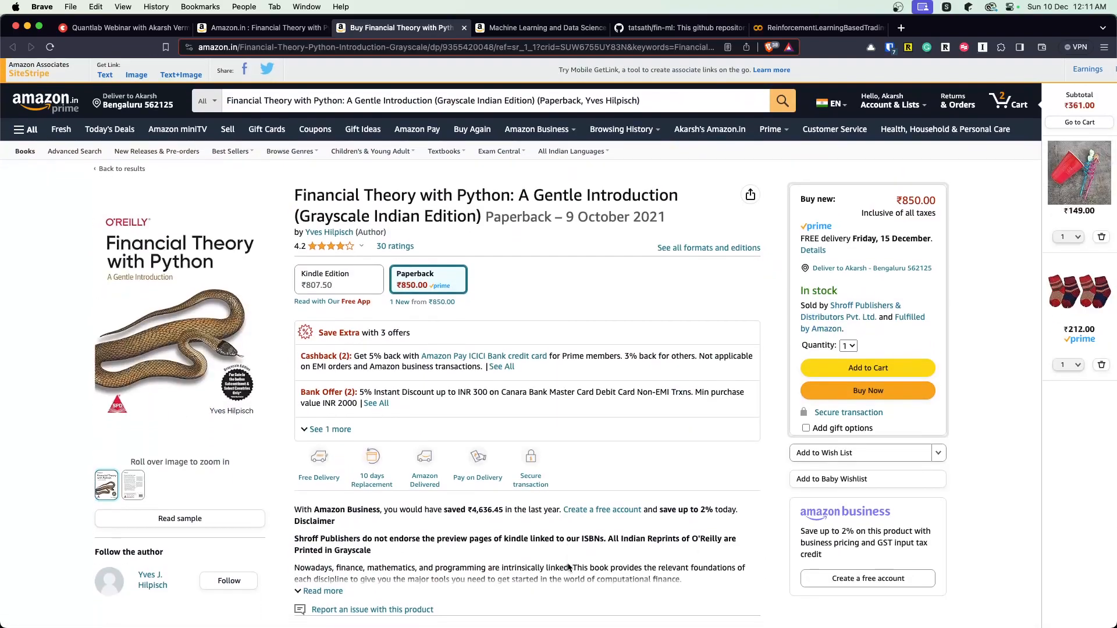
scroll("down", 3)
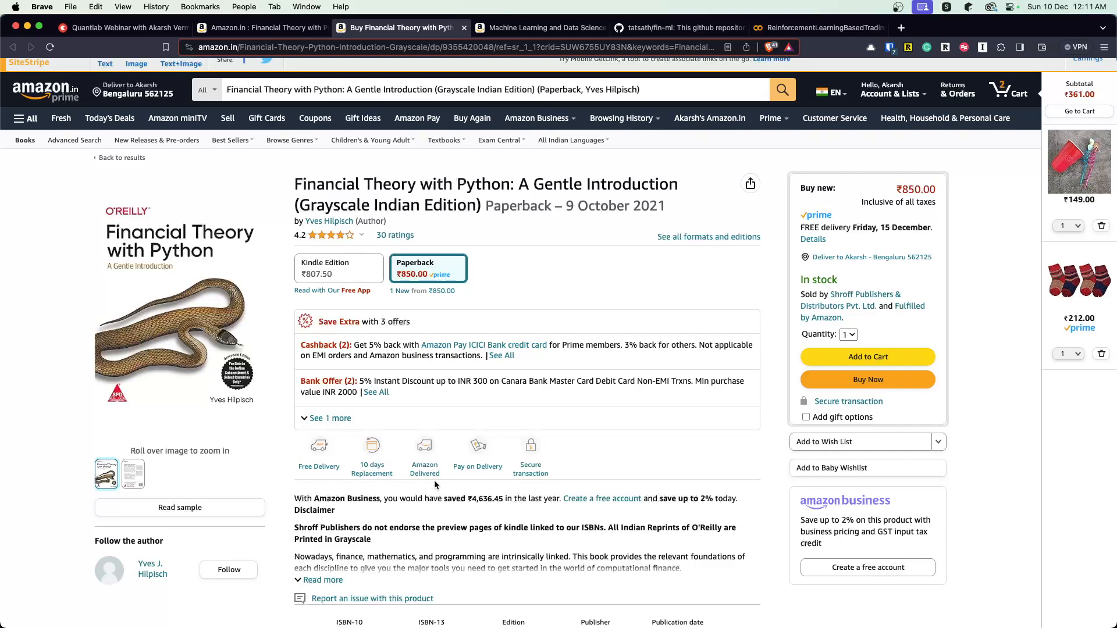
scroll("down", 3)
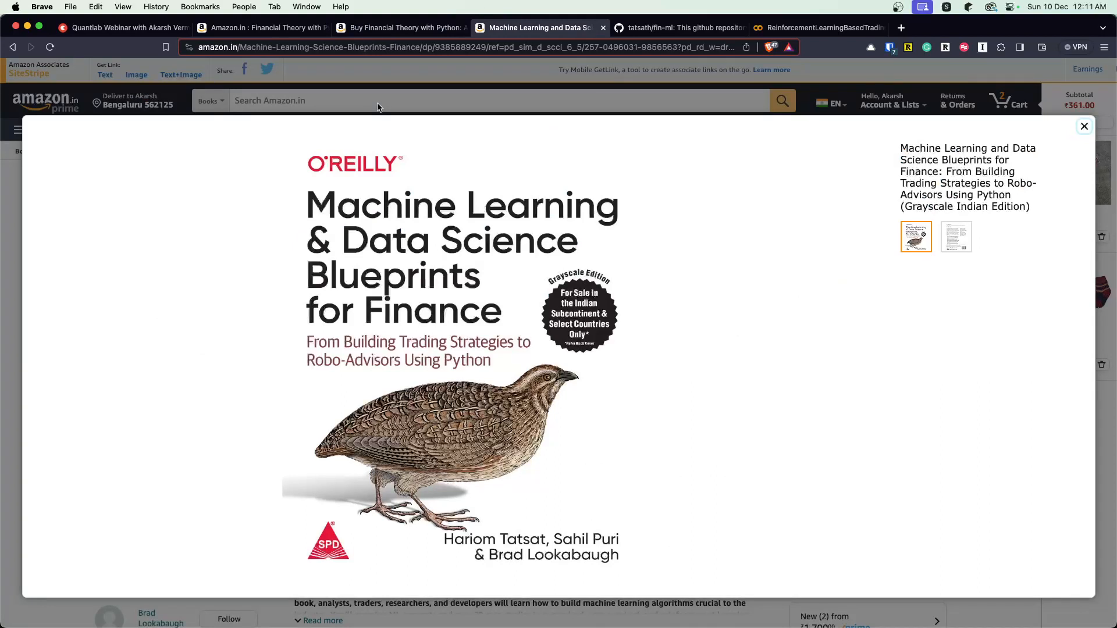
Close the enlarged Blueprints cover and switch to the tatsath/fin-ml GitHub repository
left_click(1083, 126)
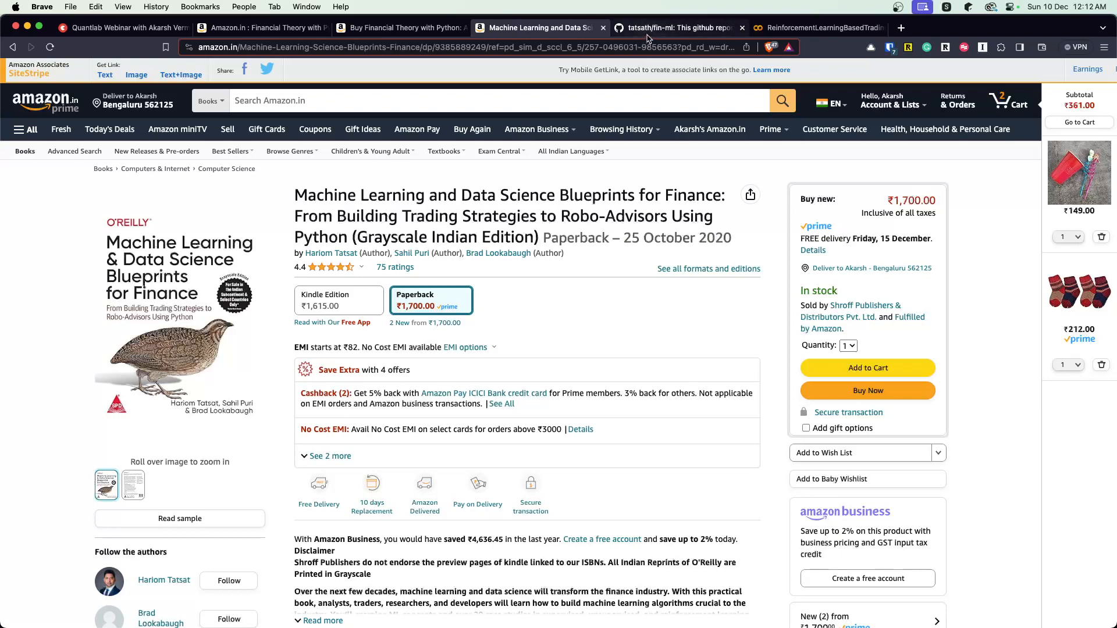
left_click(673, 28)
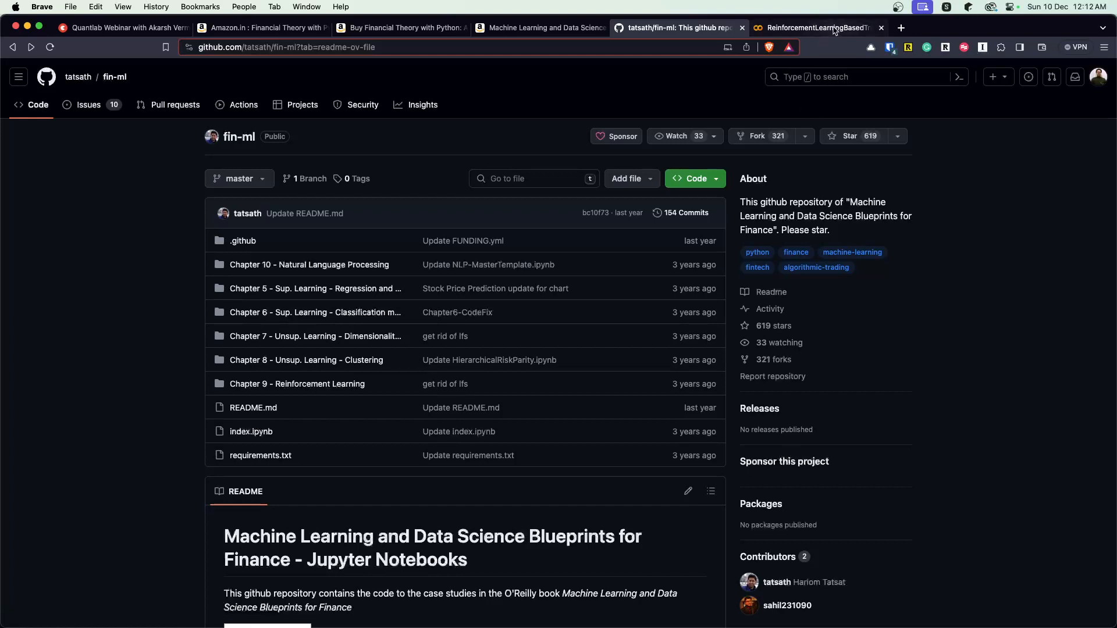
Switch to the ReinforcementLearningBasedTradingStrategy Colab notebook
left_click(814, 28)
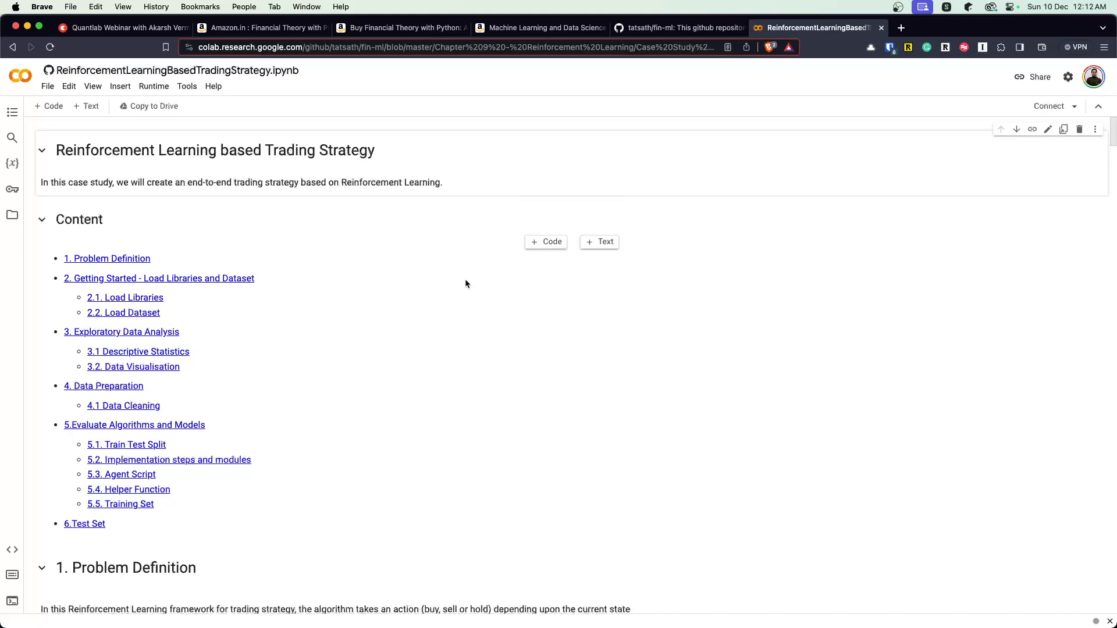
Read the notebook's Content list and the 1. Problem Definition section
scroll("down", 3)
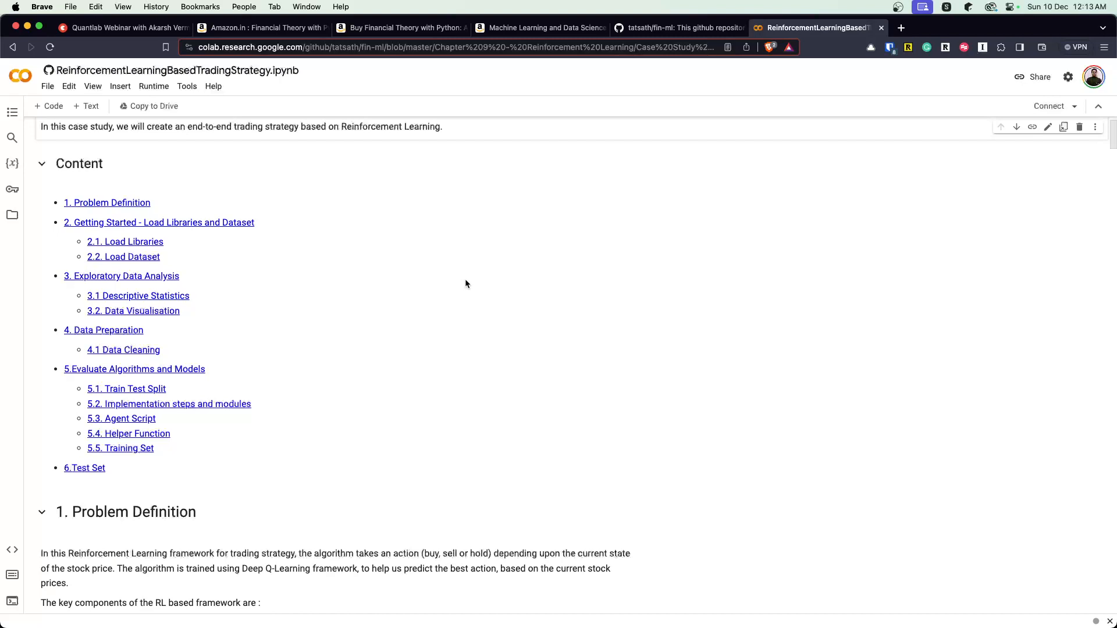
scroll("down", 3)
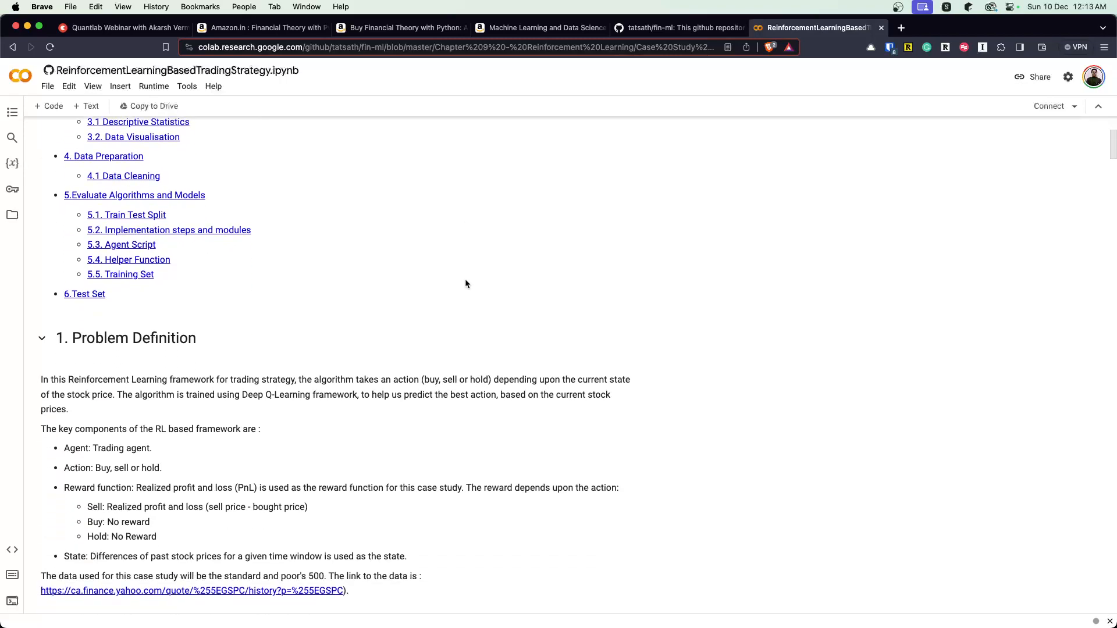
scroll("down", 3)
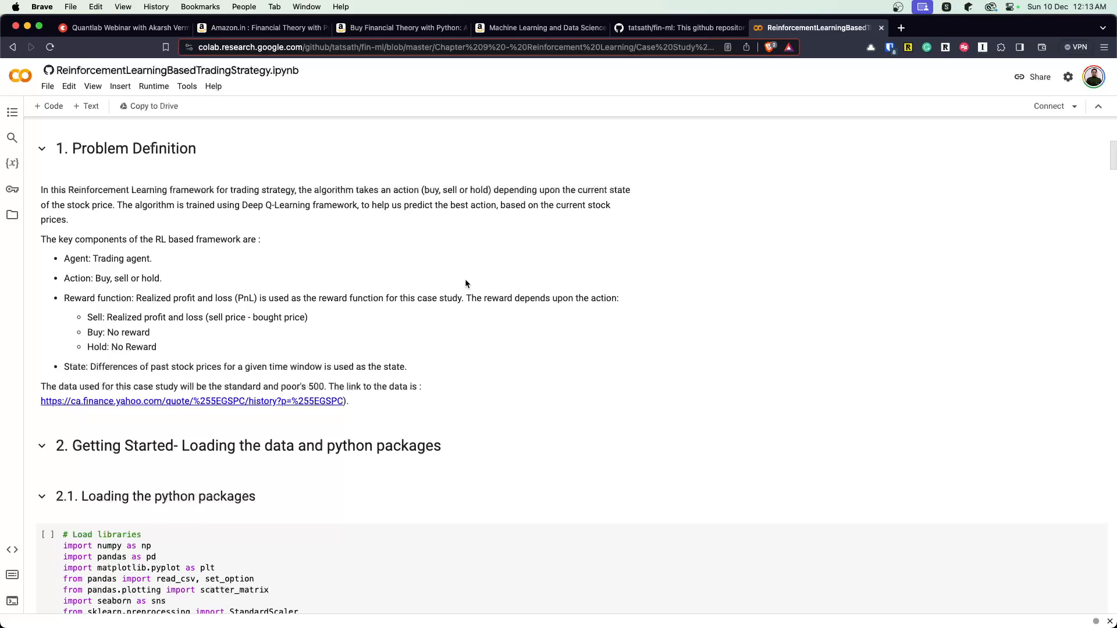
mouse_move(157, 327)
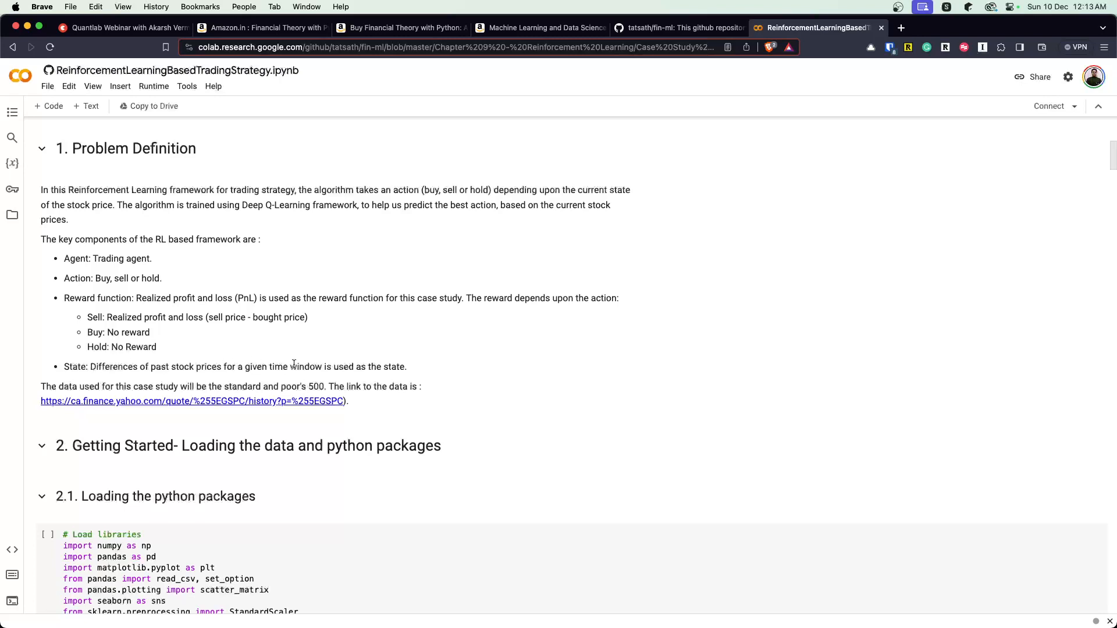
Continue to section 2.1 Loading the python packages and the library-loading code
scroll("down", 3)
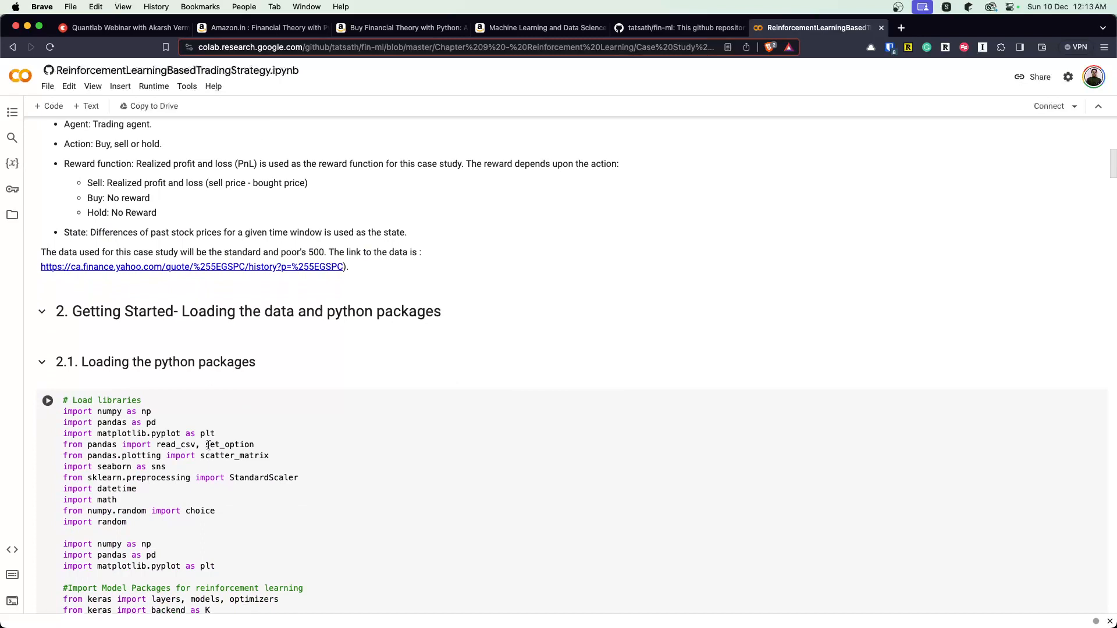
scroll("down", 3)
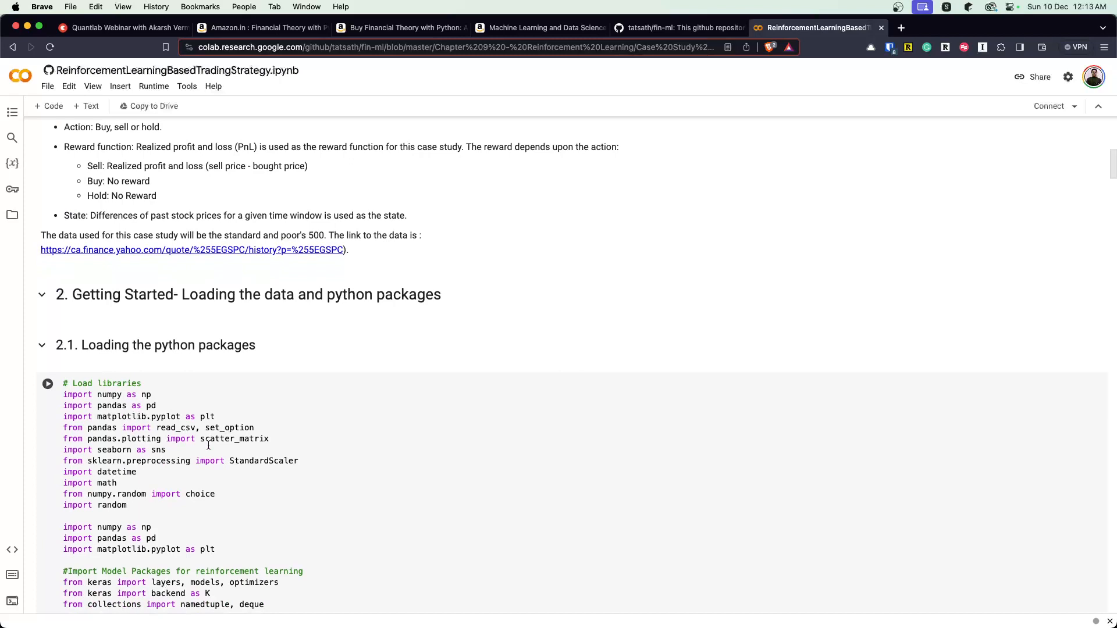
scroll("down", 3)
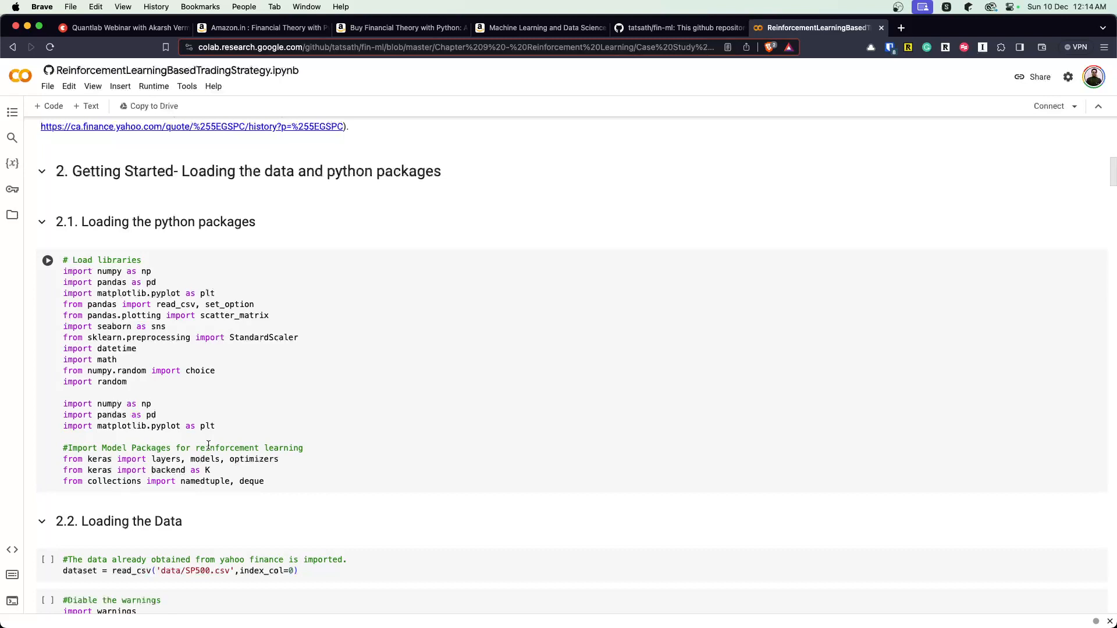
Read past 2.2 Loading the Data into Exploratory Data Analysis with the head() and describe() outputs
scroll("down", 3)
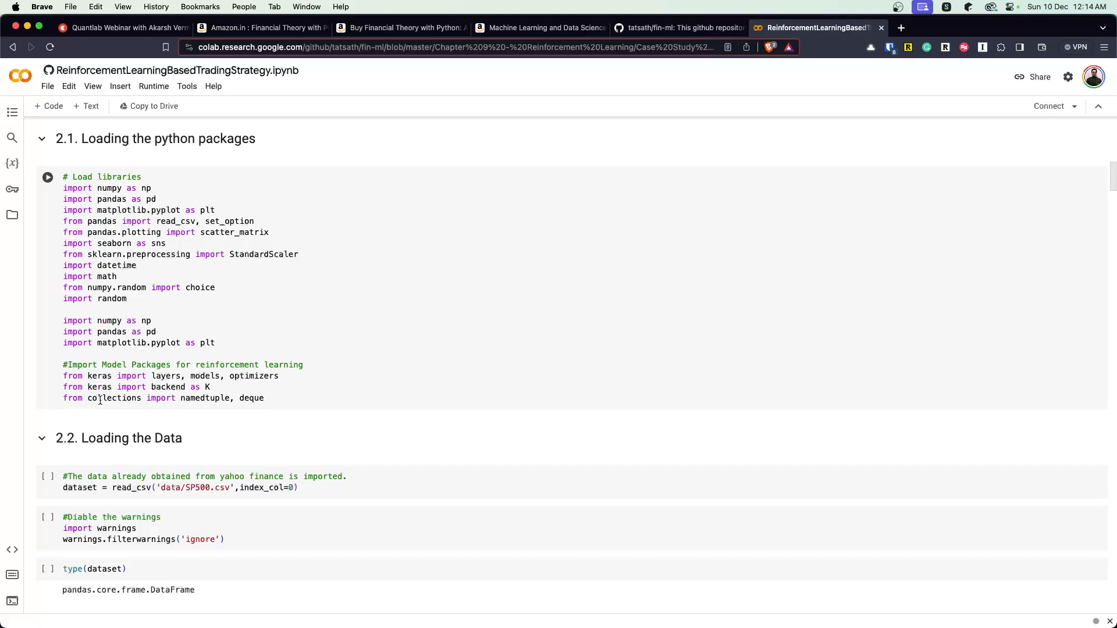
scroll("down", 3)
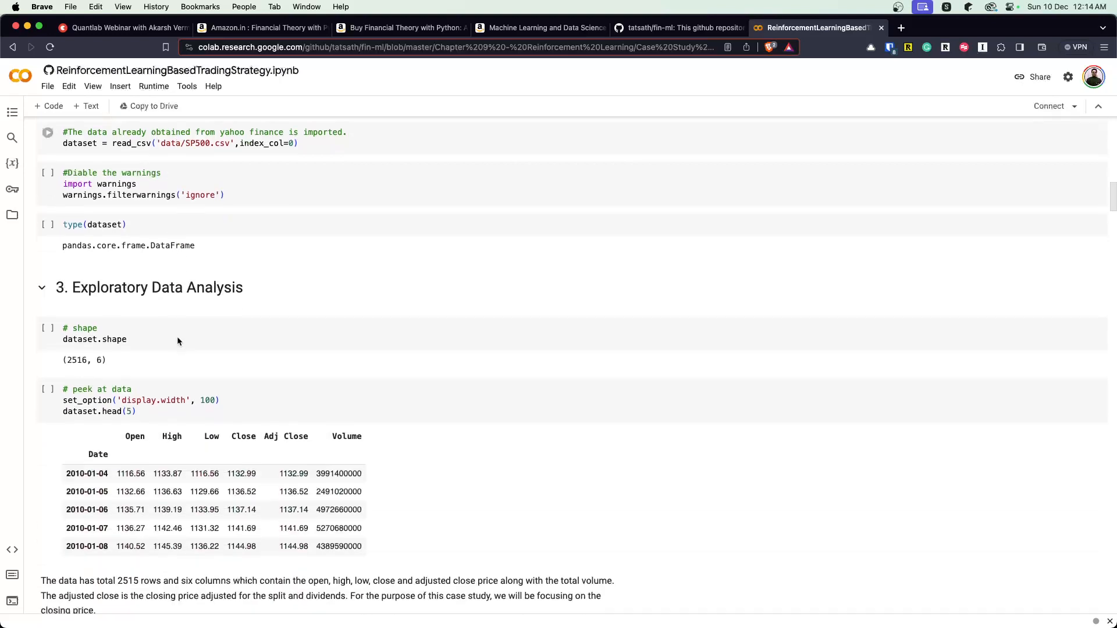
scroll("down", 3)
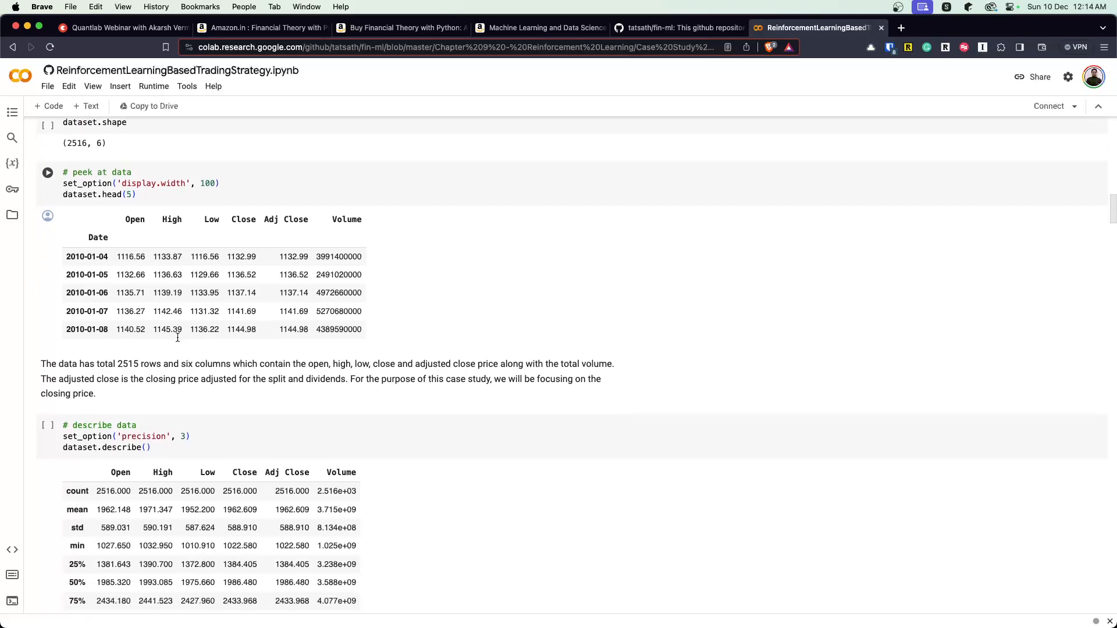
Scroll to the dataset['Close'].plot() closing-price chart
scroll("down", 3)
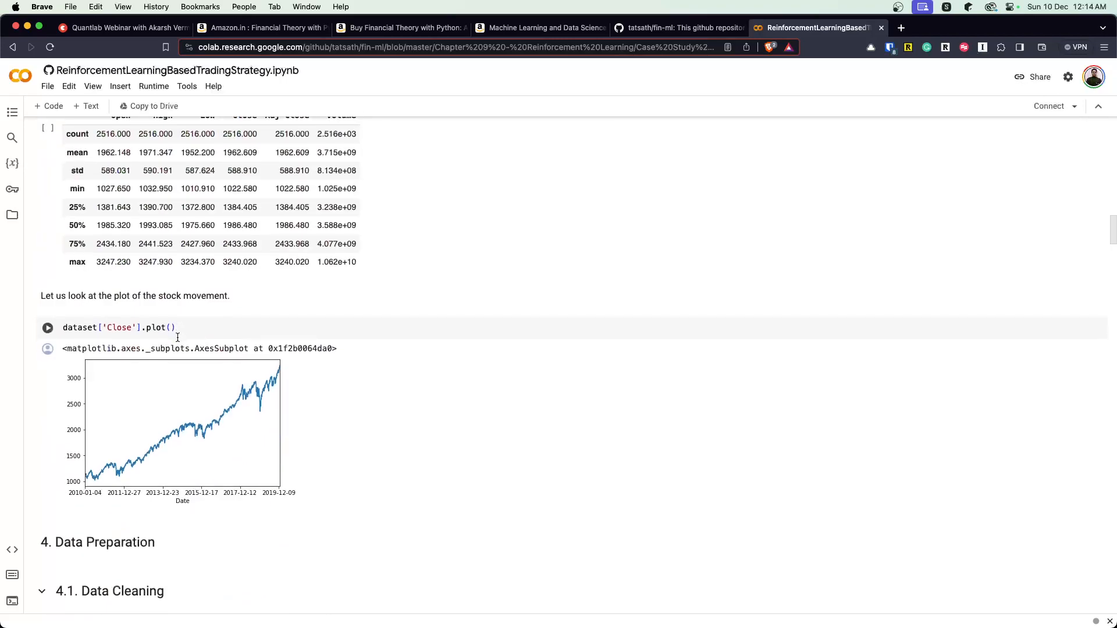
scroll("down", 3)
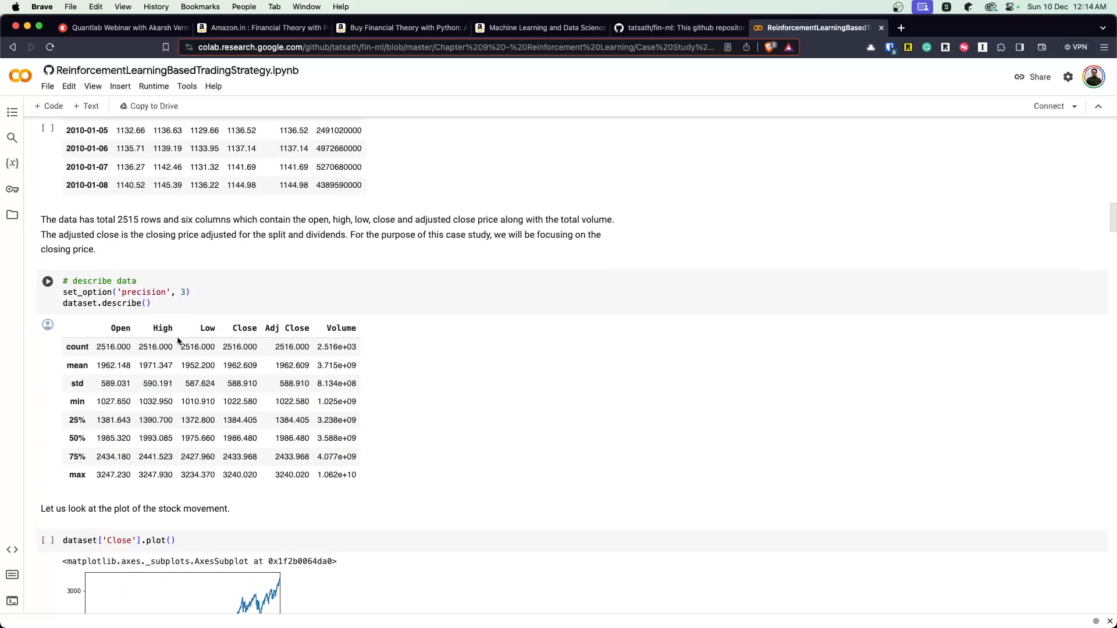
scroll("down", 3)
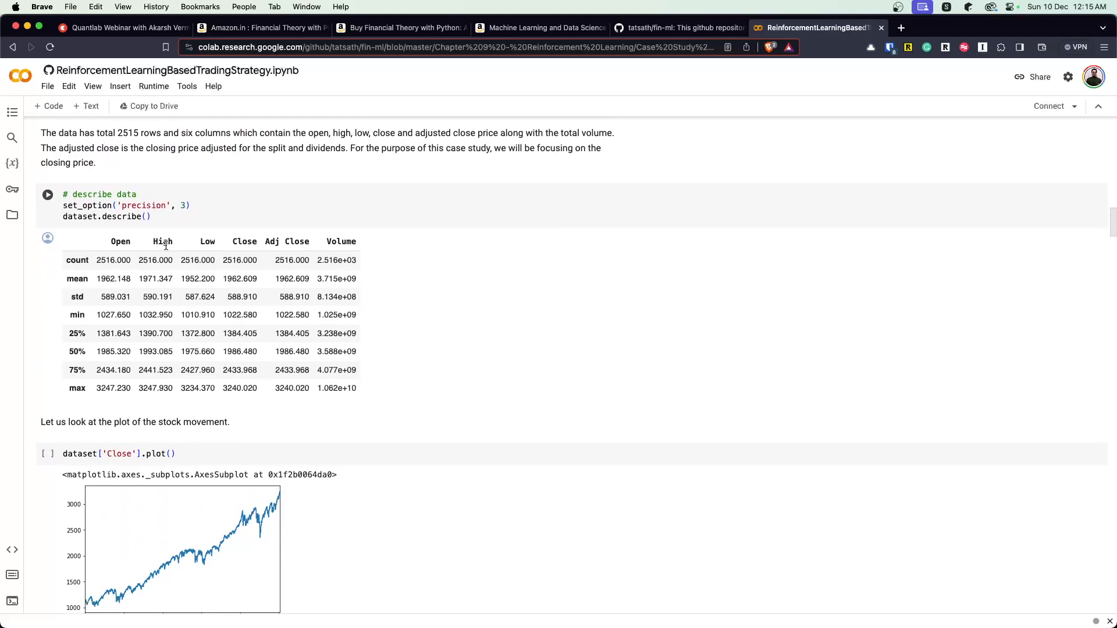
scroll("down", 3)
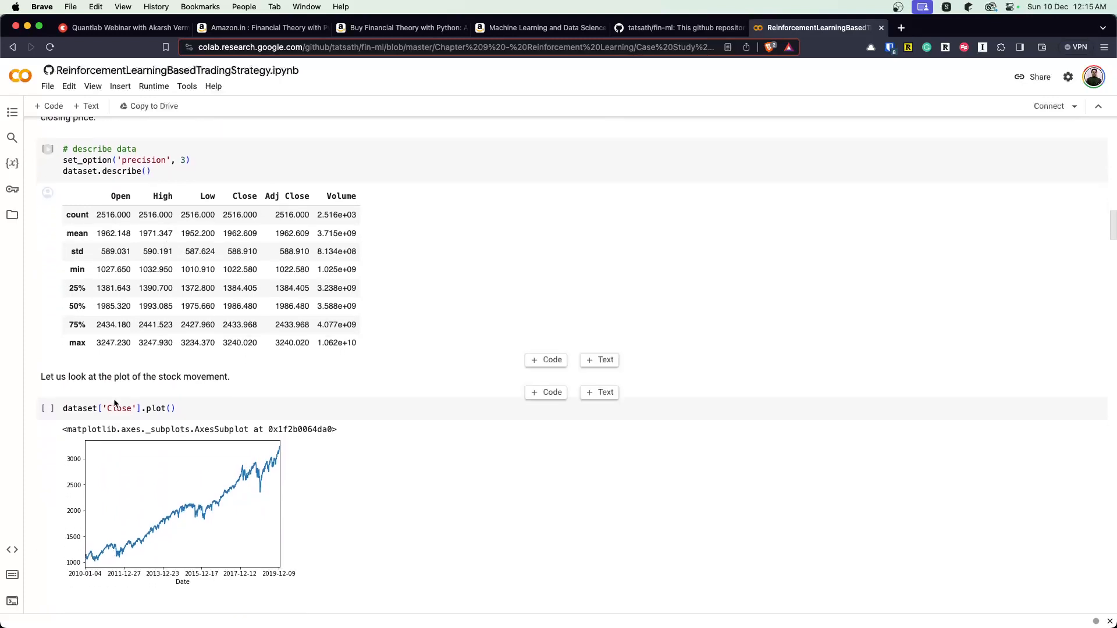
scroll("down", 3)
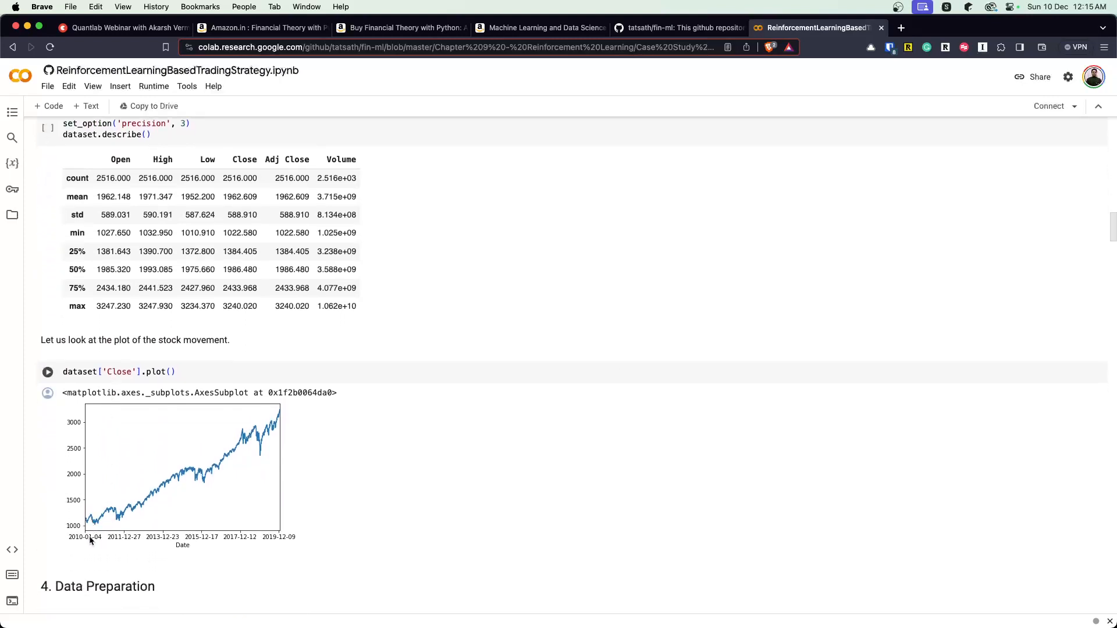
mouse_move(78, 544)
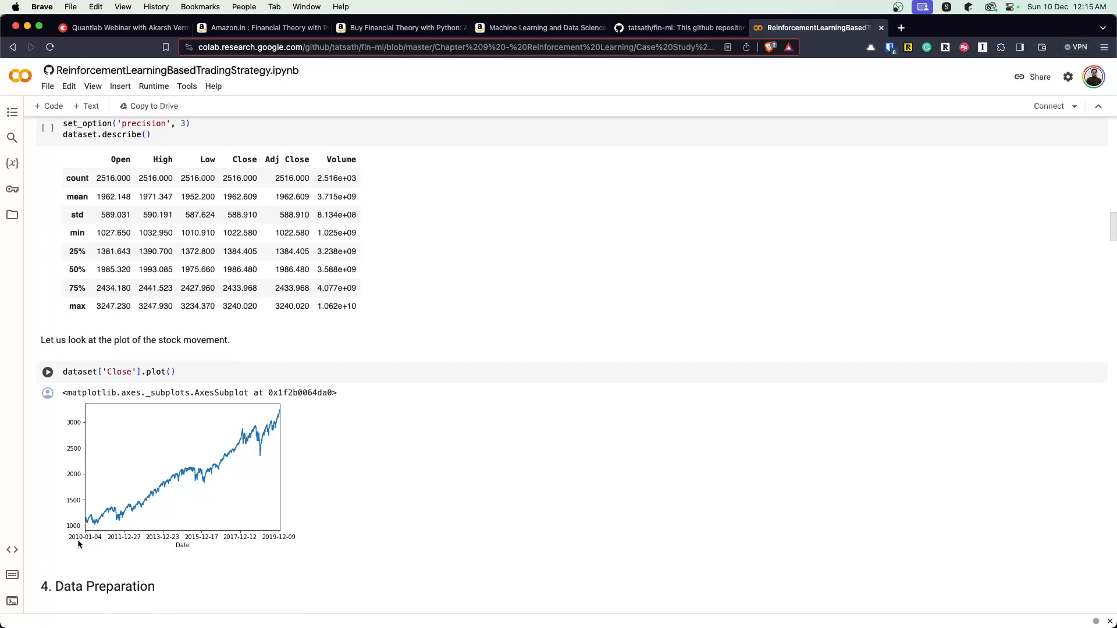
mouse_move(273, 543)
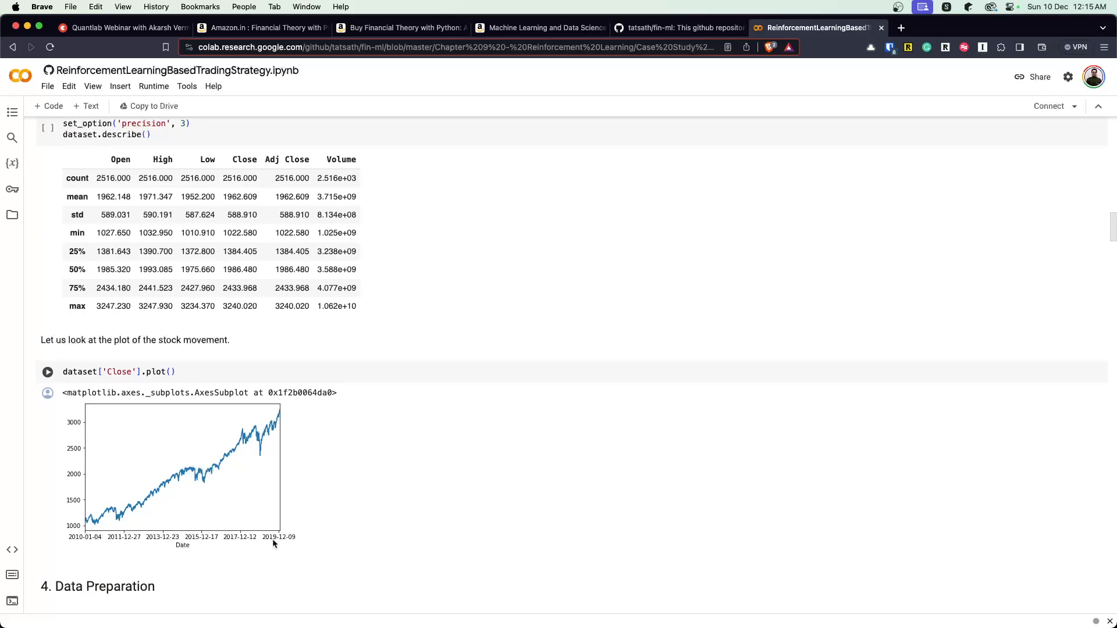
Review the plot again, then reach the 4.1 Data Cleaning null-value check
scroll("up", 3)
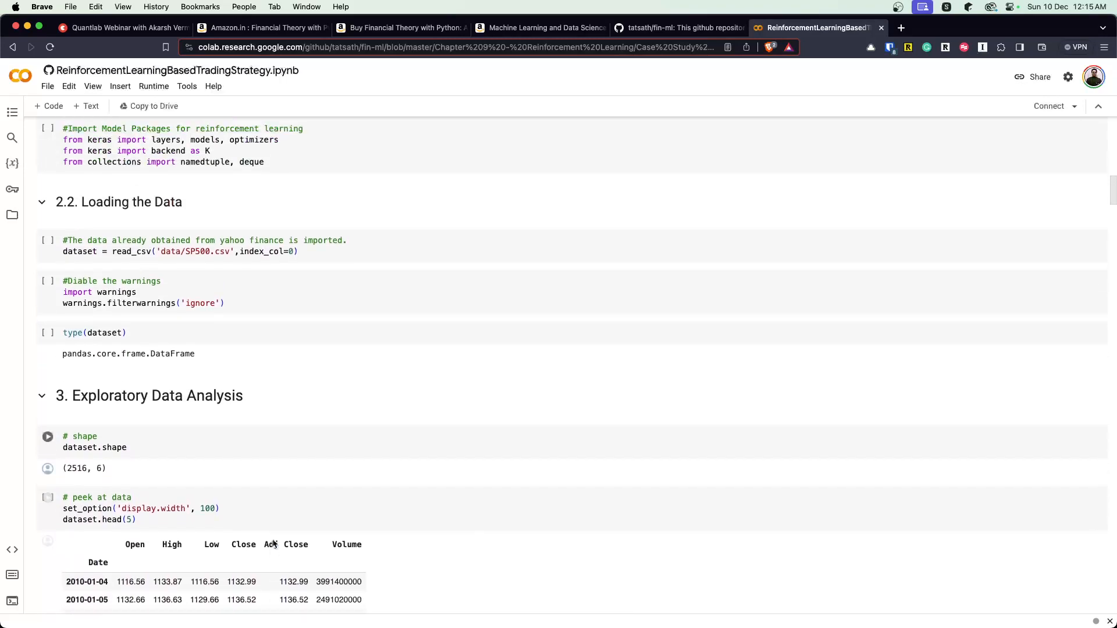
scroll("down", 3)
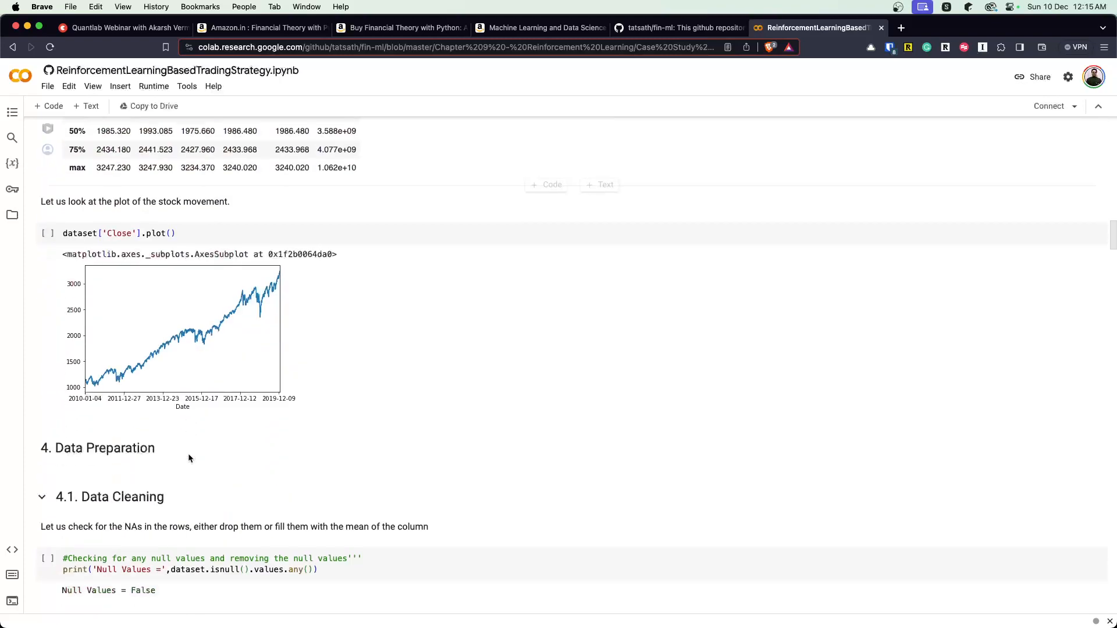
scroll("down", 3)
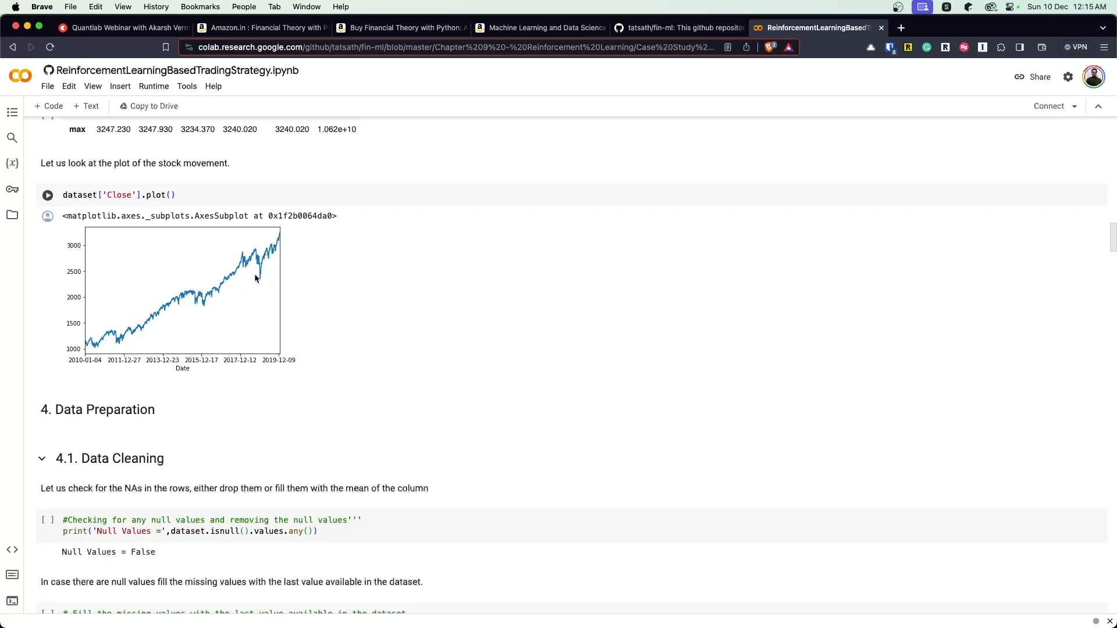
mouse_move(263, 286)
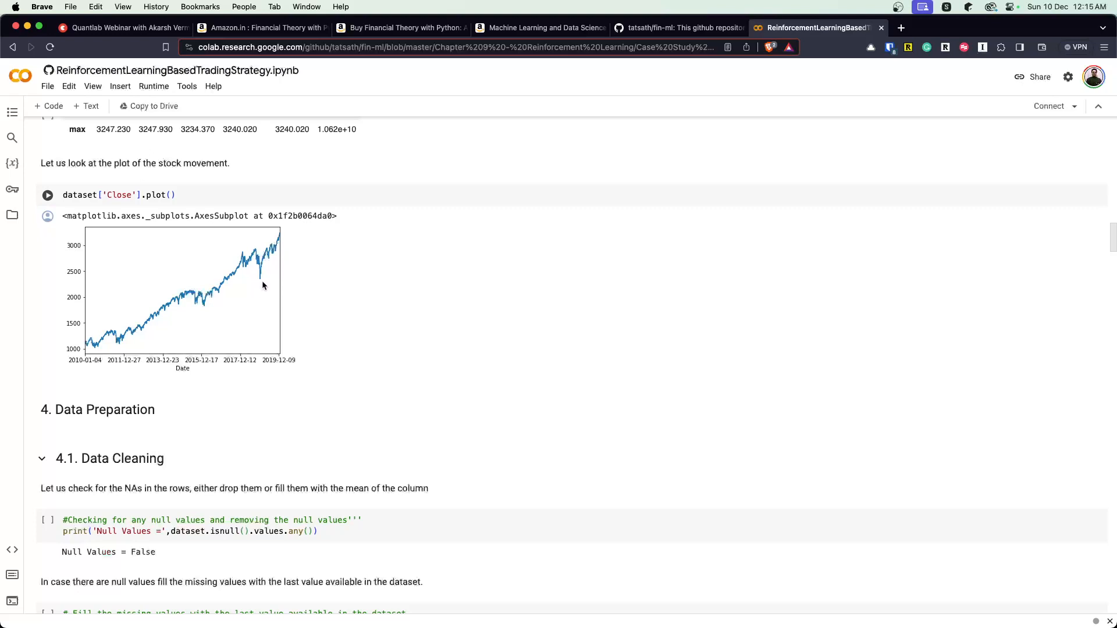
mouse_move(260, 282)
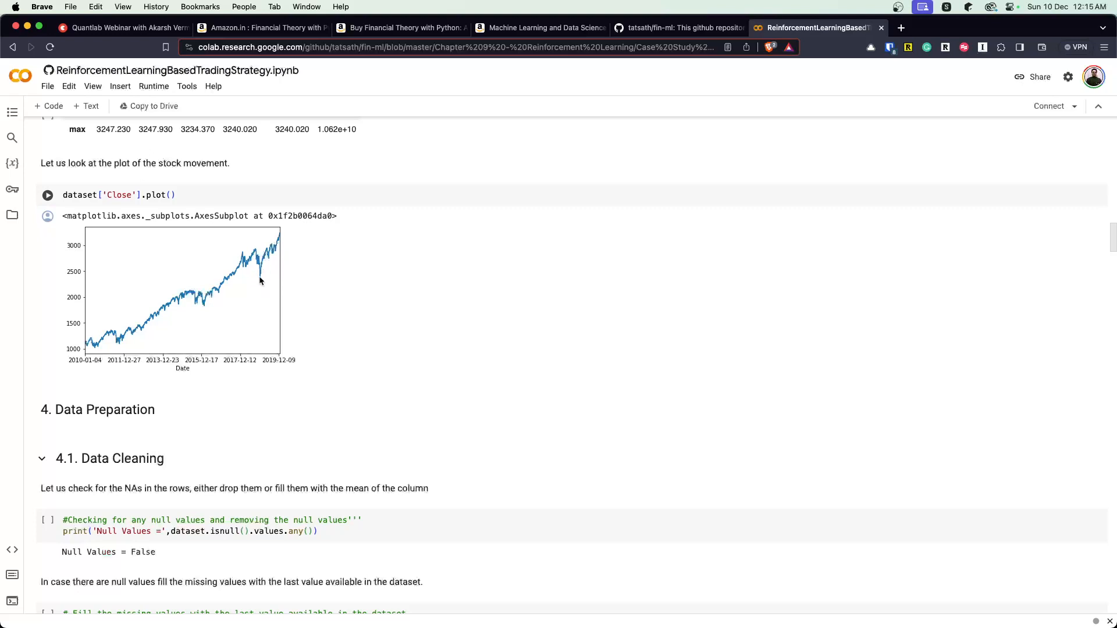
mouse_move(263, 281)
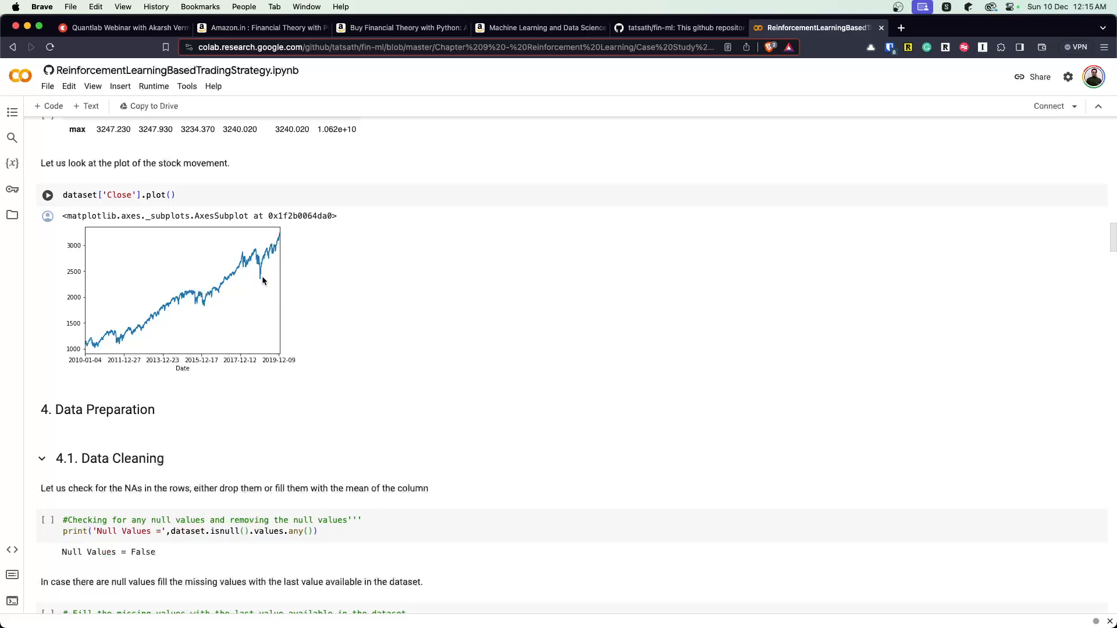
mouse_move(349, 225)
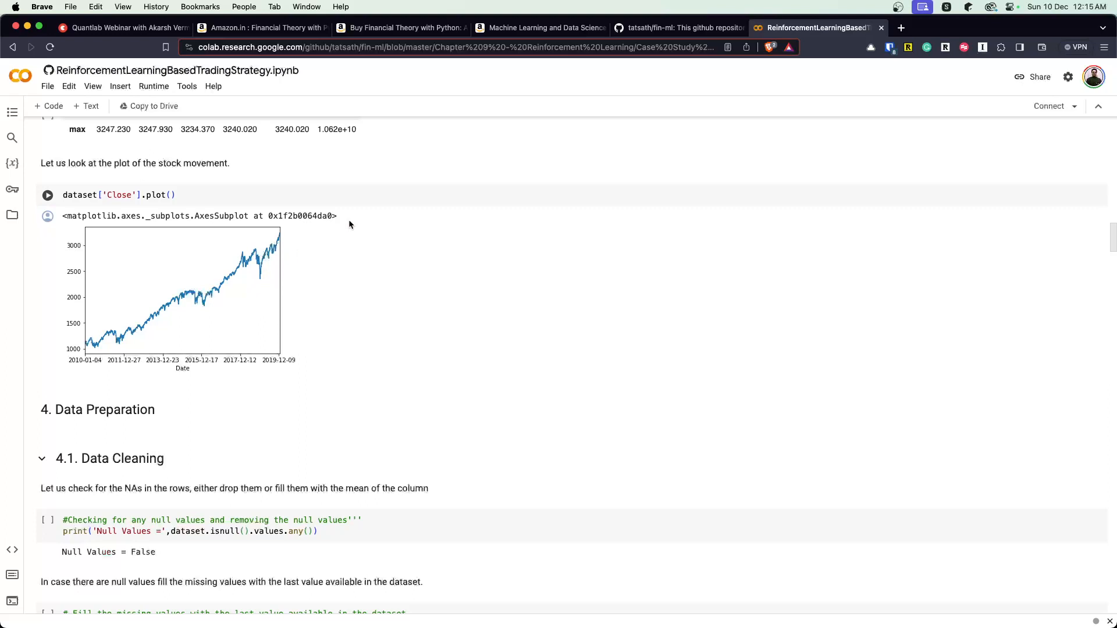
Read past Data Cleaning to the 5.1 Train Test Split cells
scroll("down", 3)
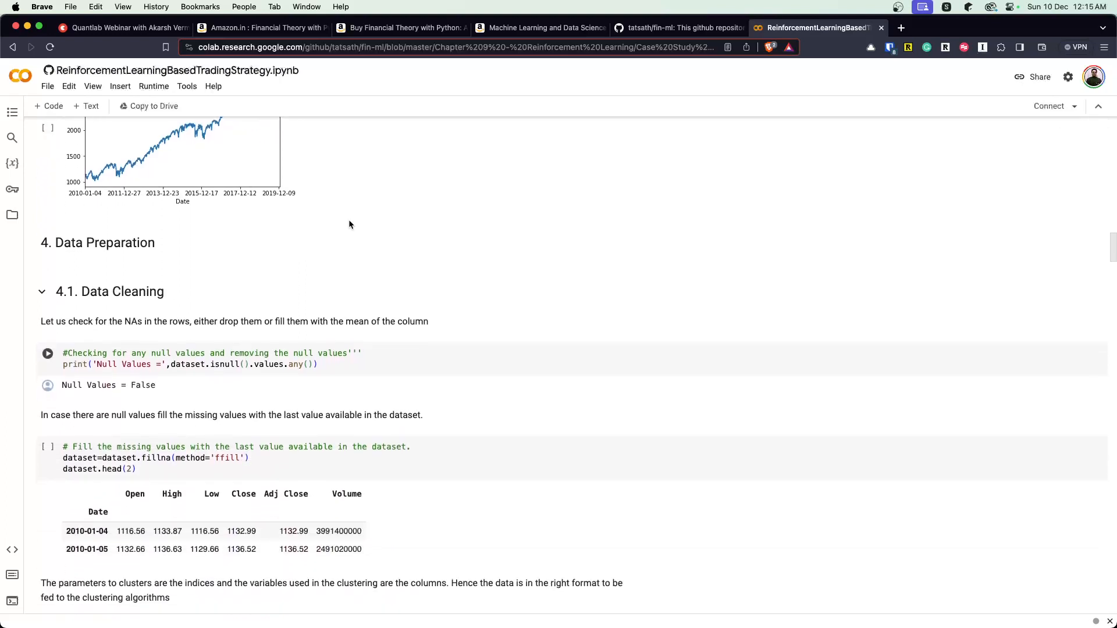
scroll("down", 3)
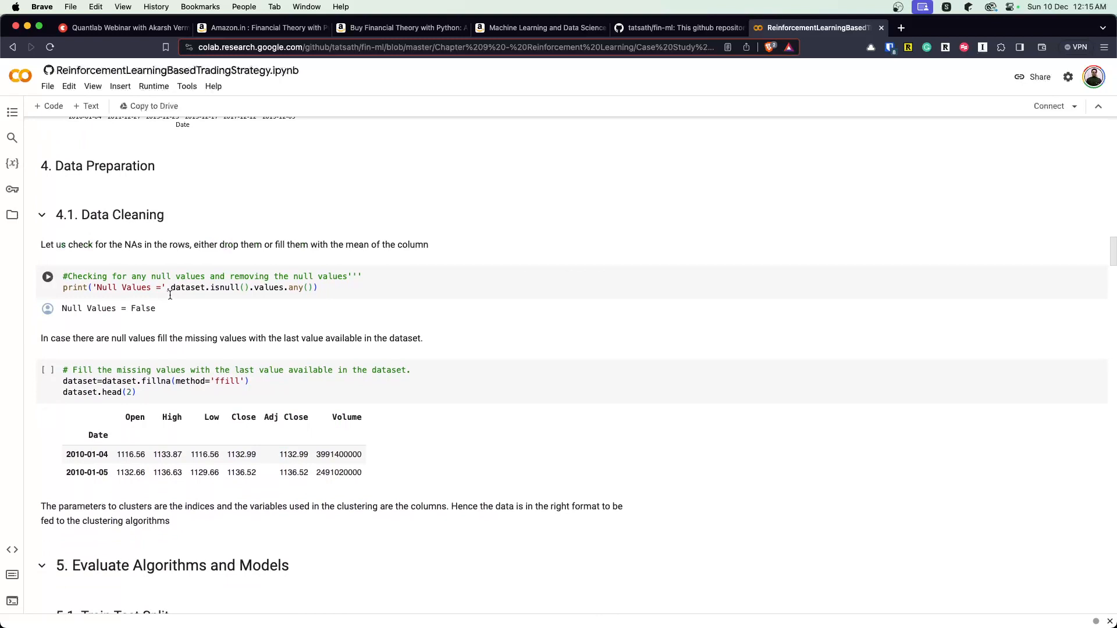
scroll("down", 3)
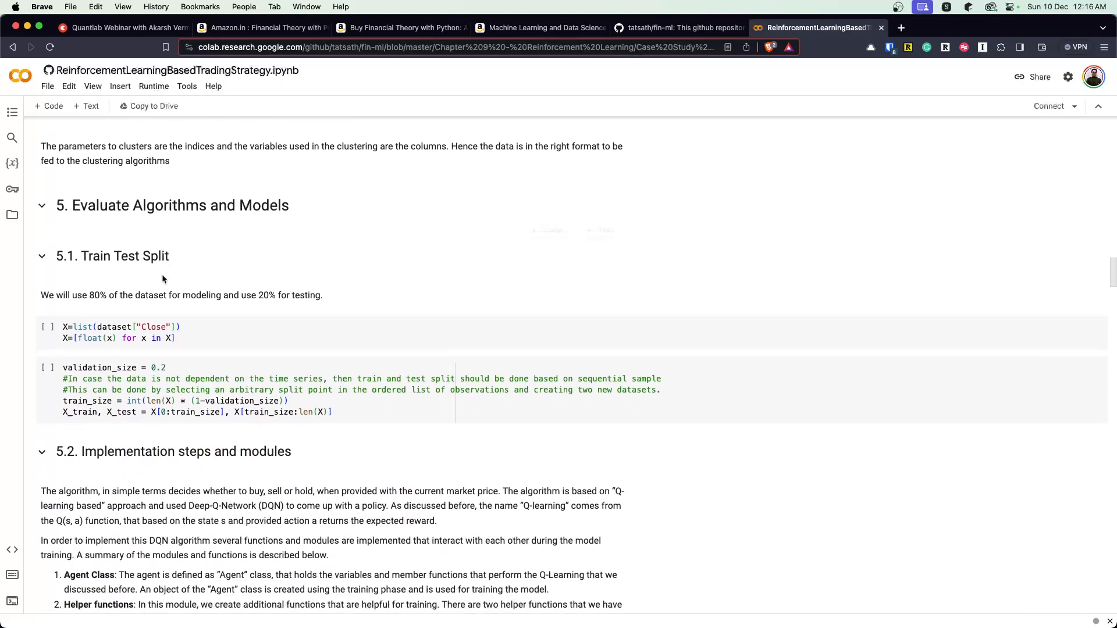
mouse_move(182, 363)
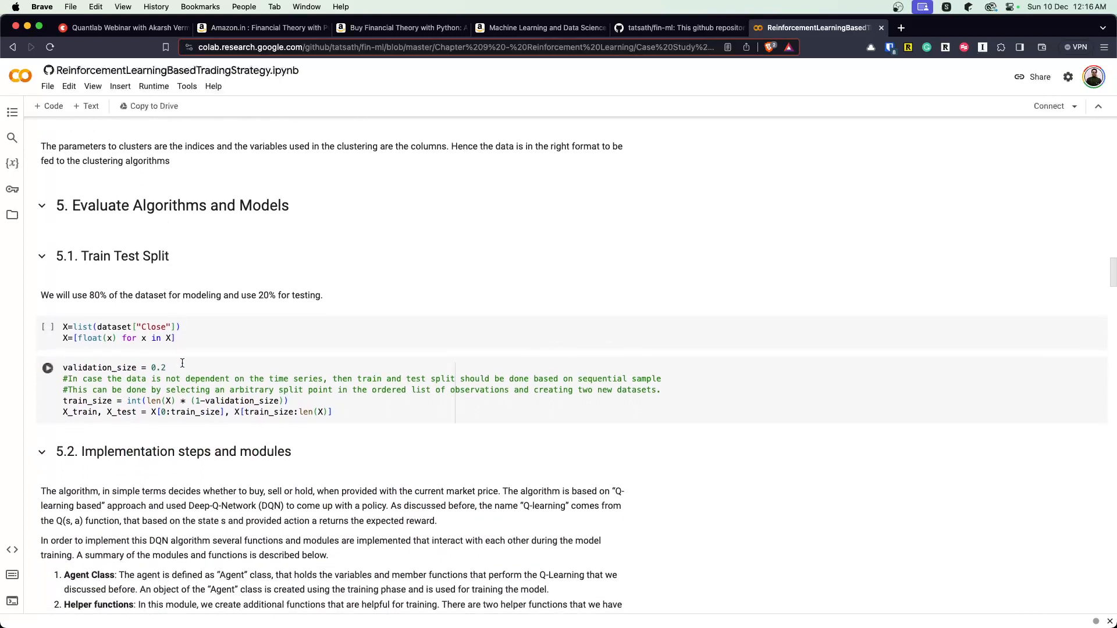
scroll("down", 3)
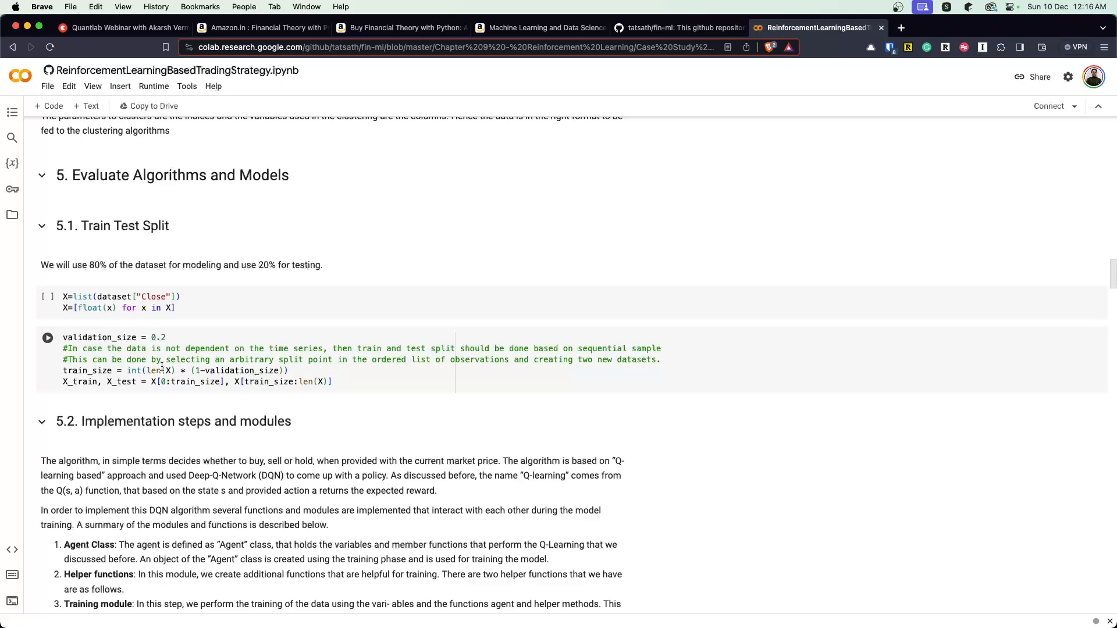
Continue to the 5.2 Implementation steps and modules summary and the Agent script heading
scroll("down", 3)
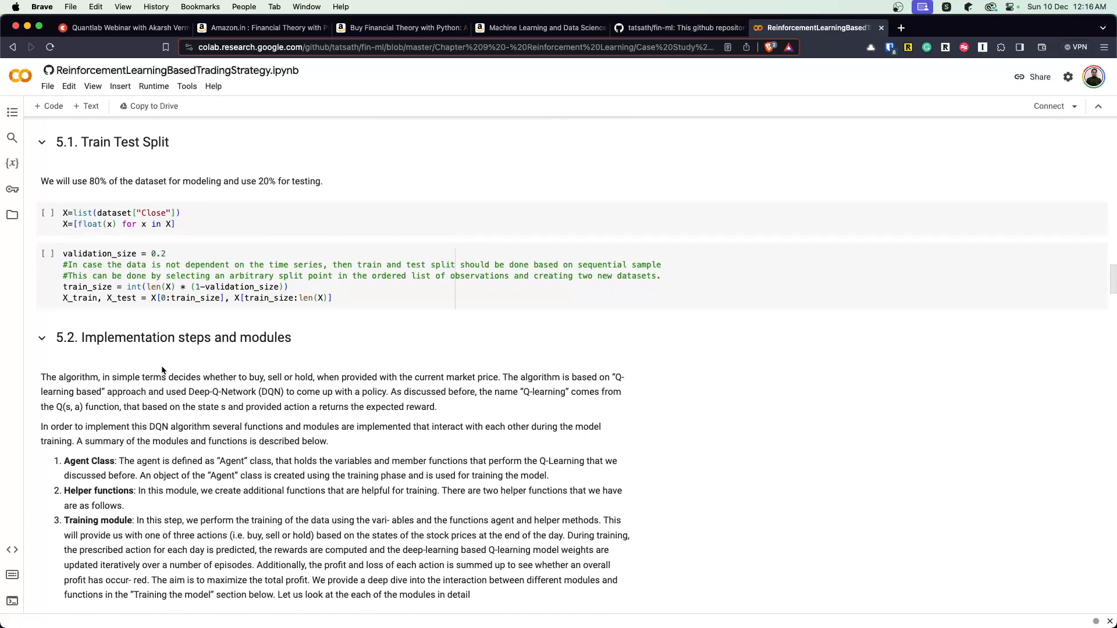
scroll("down", 3)
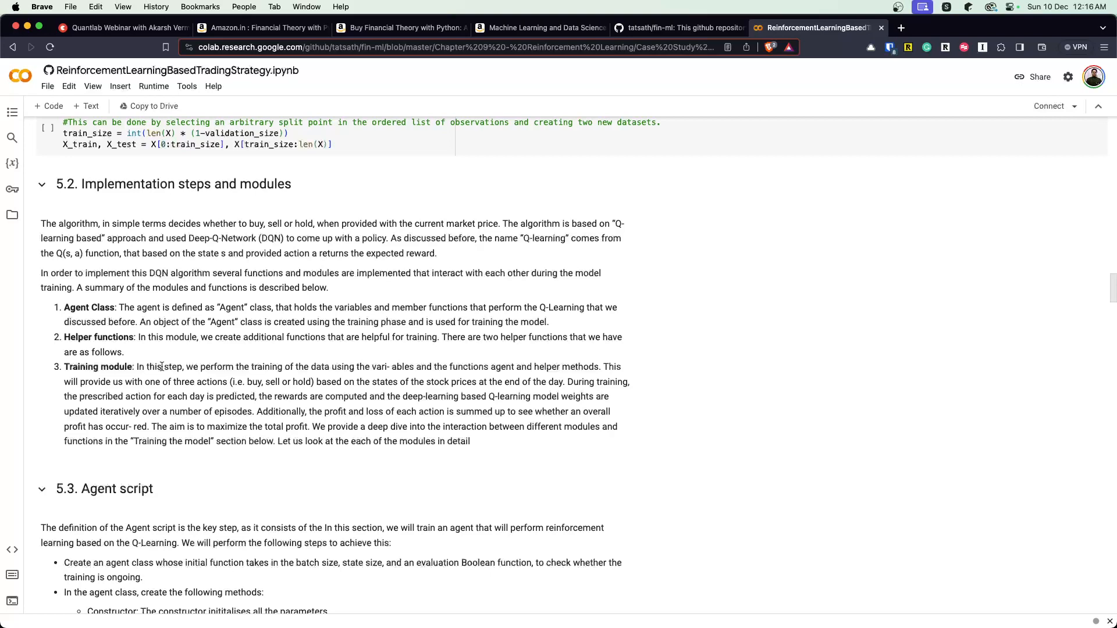
Read the 5.3 Agent script and highlight the deep Q-learning _model function code
scroll("down", 3)
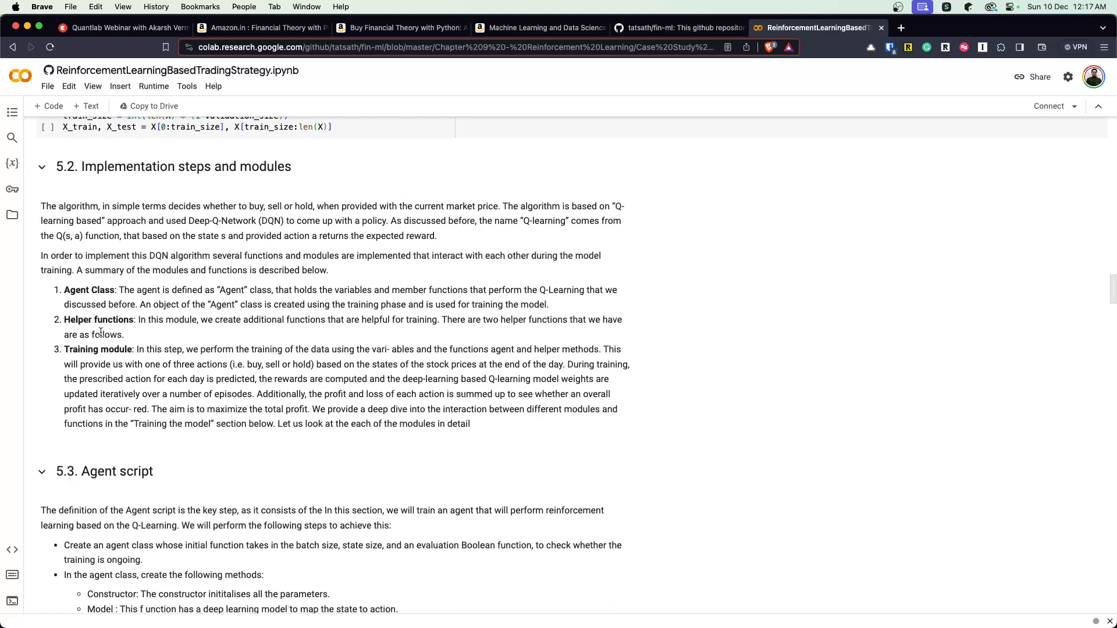
scroll("down", 3)
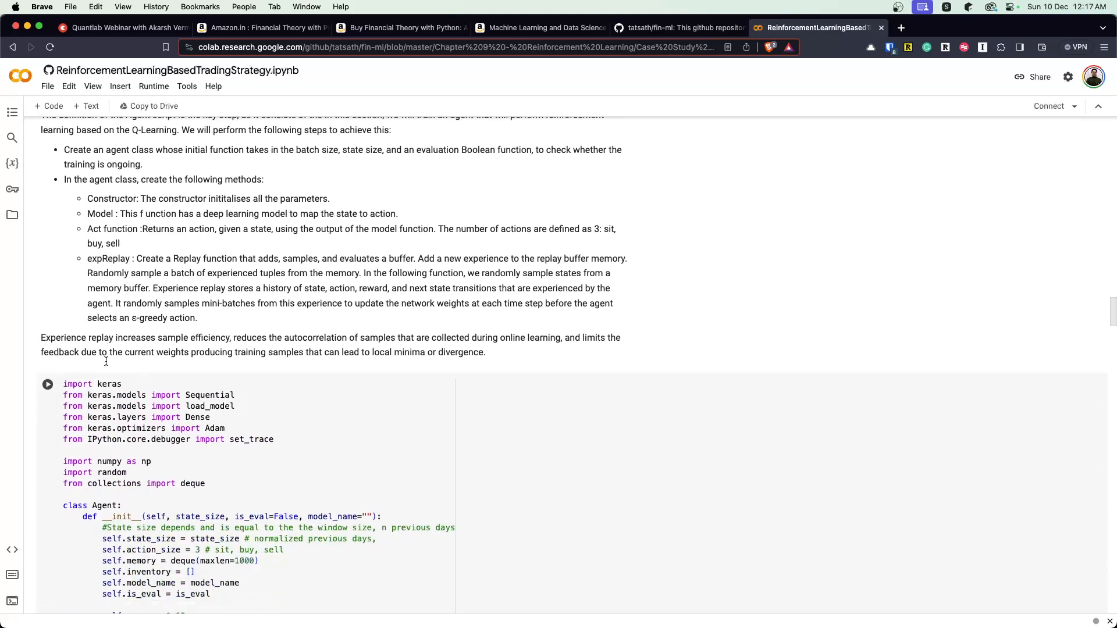
scroll("down", 3)
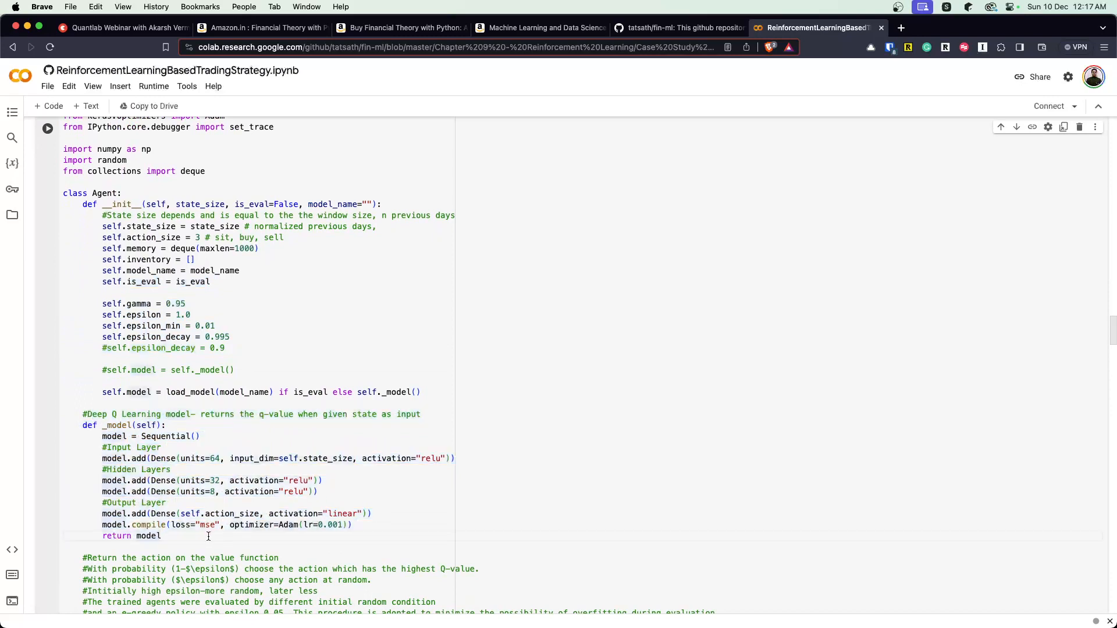
left_click_drag(83, 414, 161, 535)
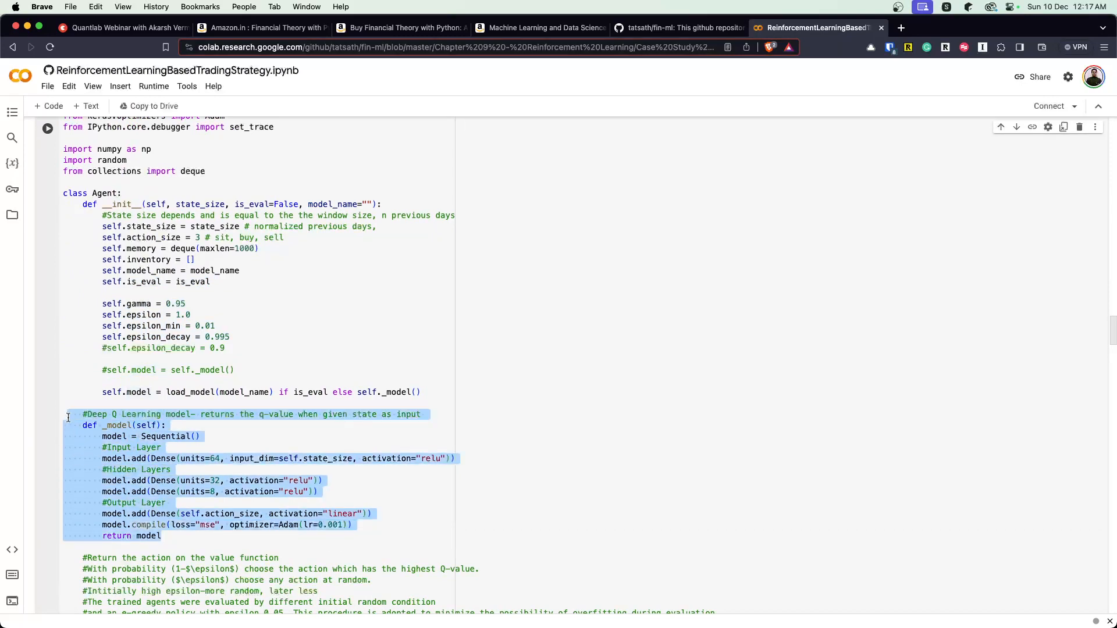
Read the act and expReplay methods down to the 5.4 Helper Functions section
scroll("down", 3)
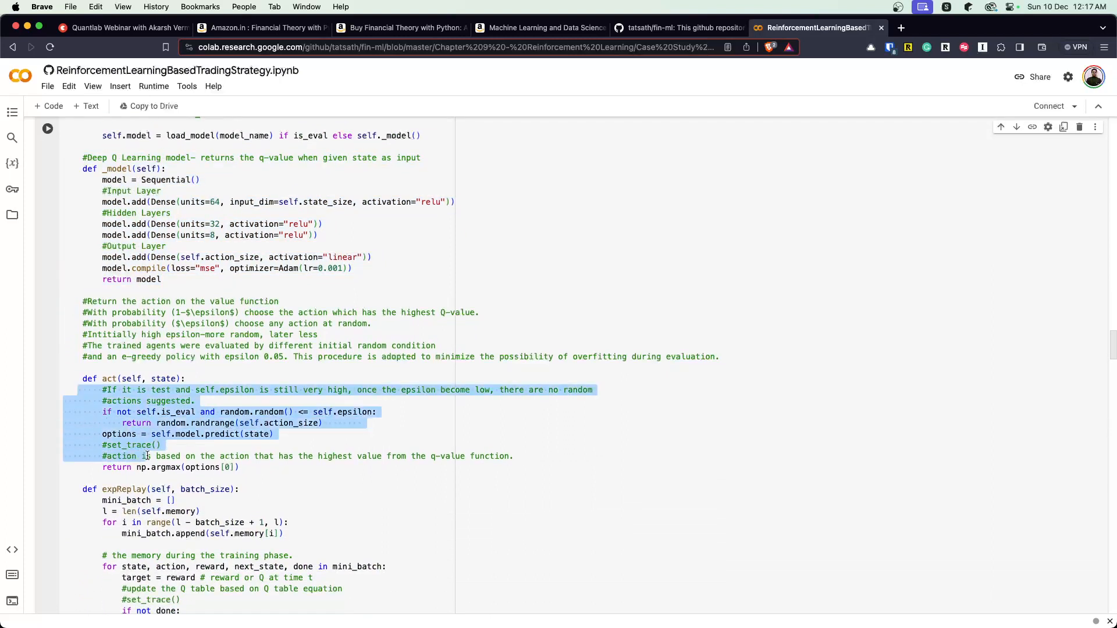
scroll("down", 3)
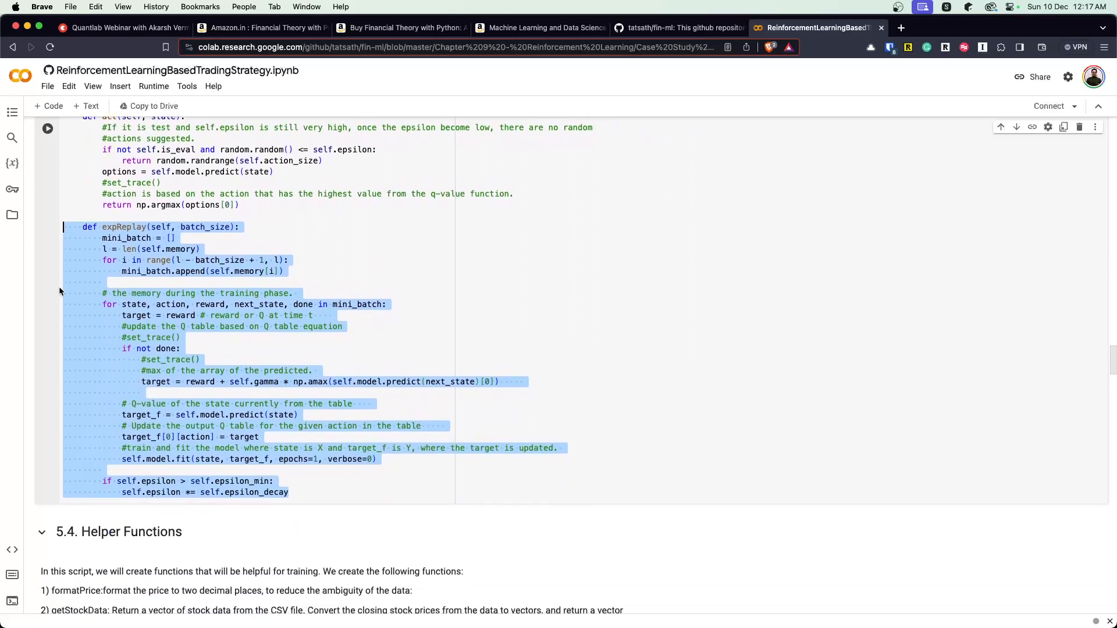
scroll("down", 3)
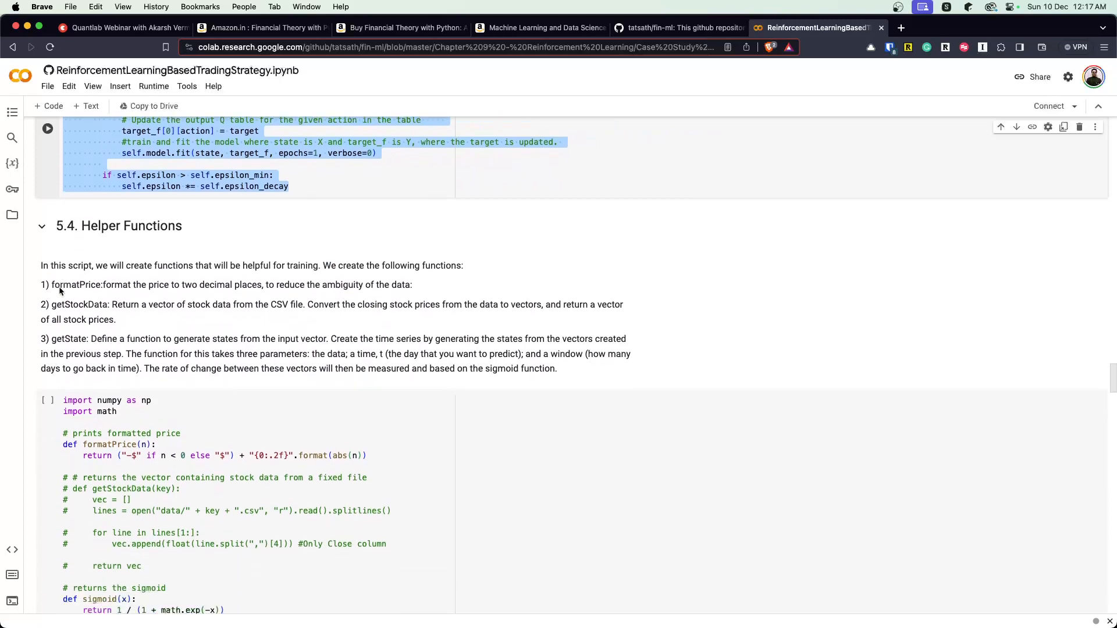
Read the helper functions (price formatting, sigmoid, state, plotting) to the 5.5 Training the data heading
scroll("down", 3)
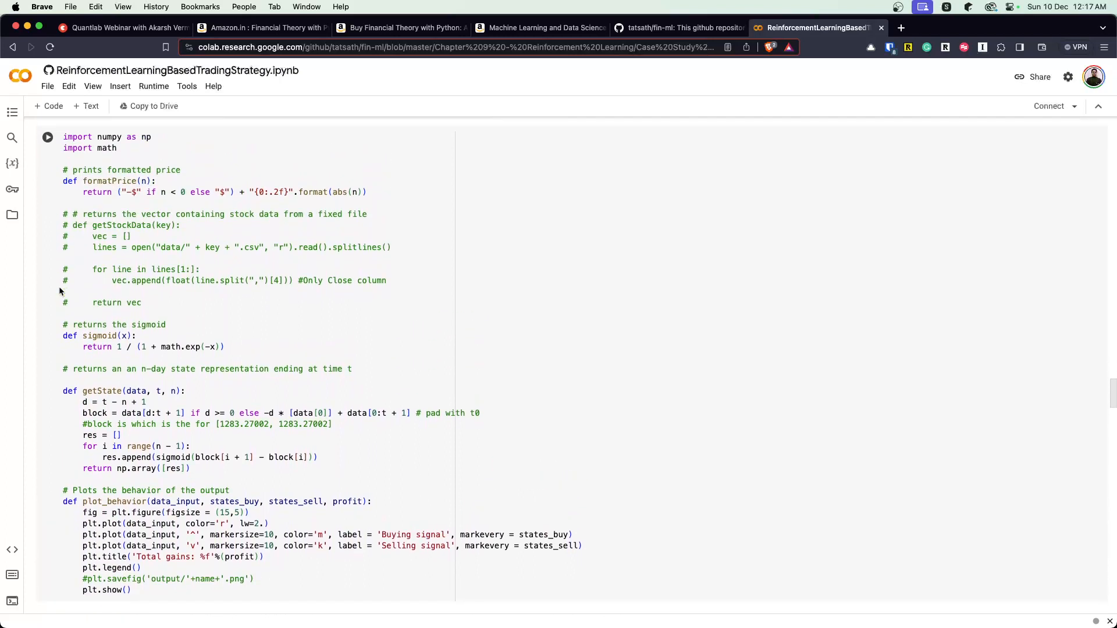
scroll("down", 3)
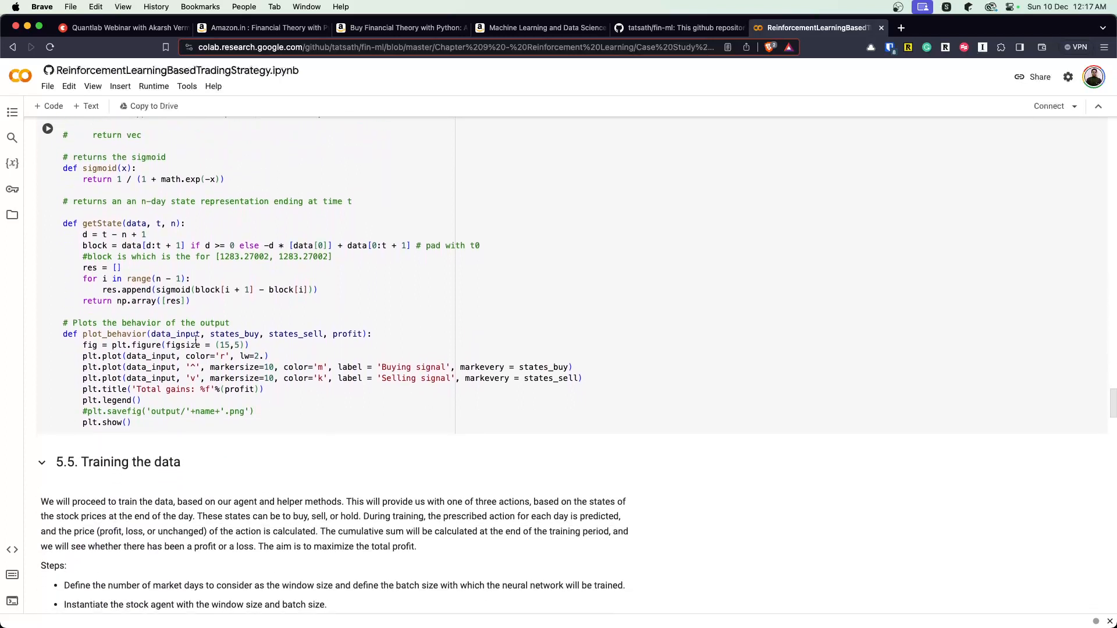
scroll("down", 3)
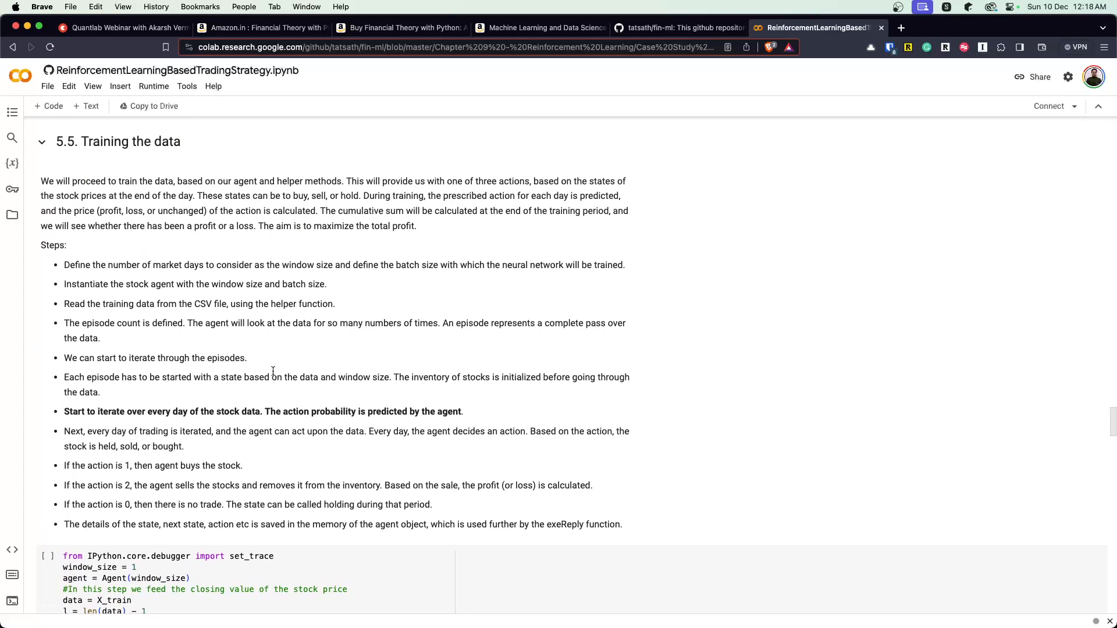
mouse_move(137, 279)
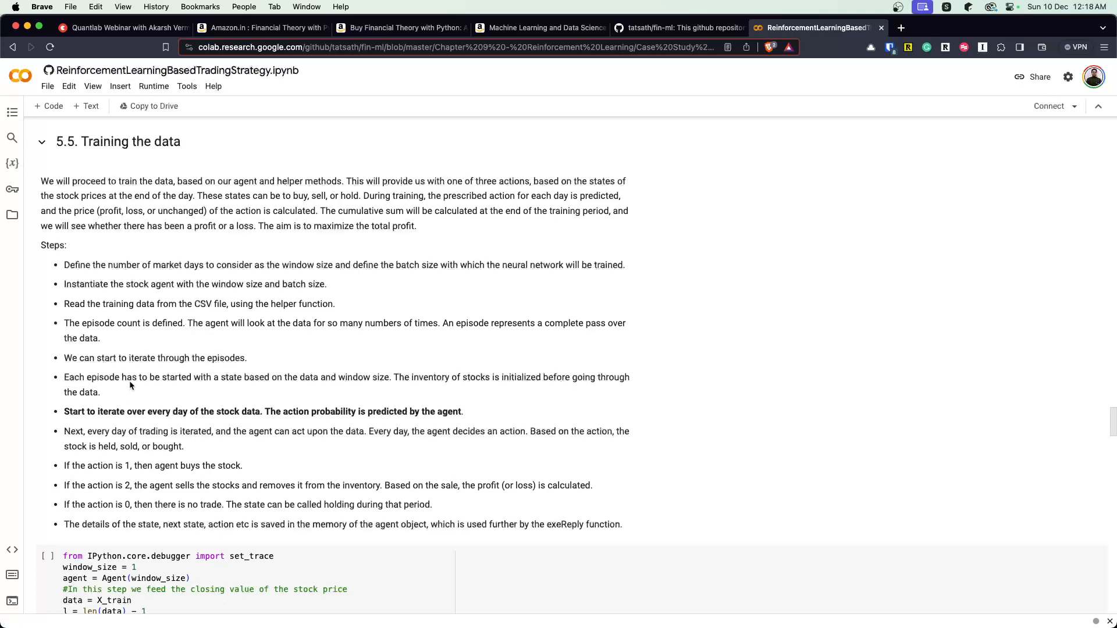
mouse_move(149, 421)
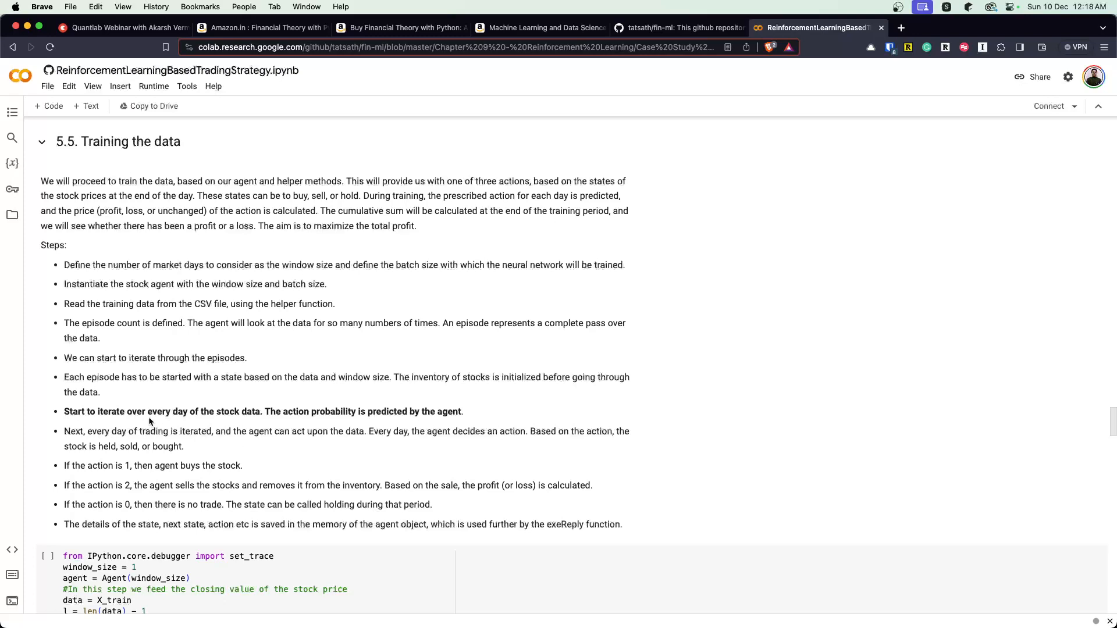
mouse_move(199, 405)
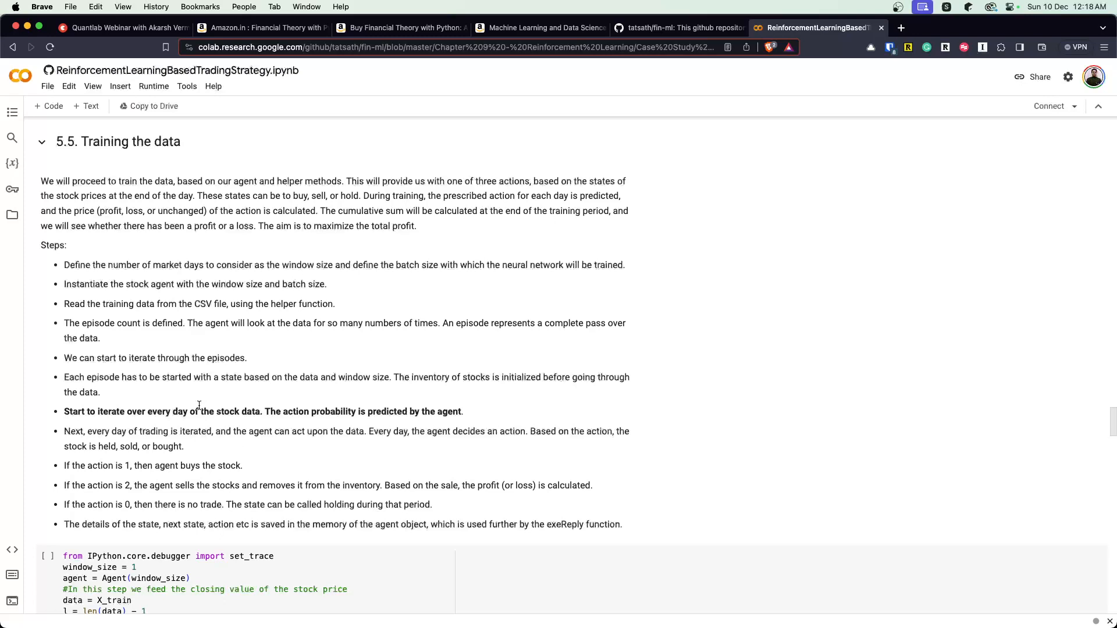
Scroll past the Steps bullet list to the episode training loop code cell
scroll("down", 3)
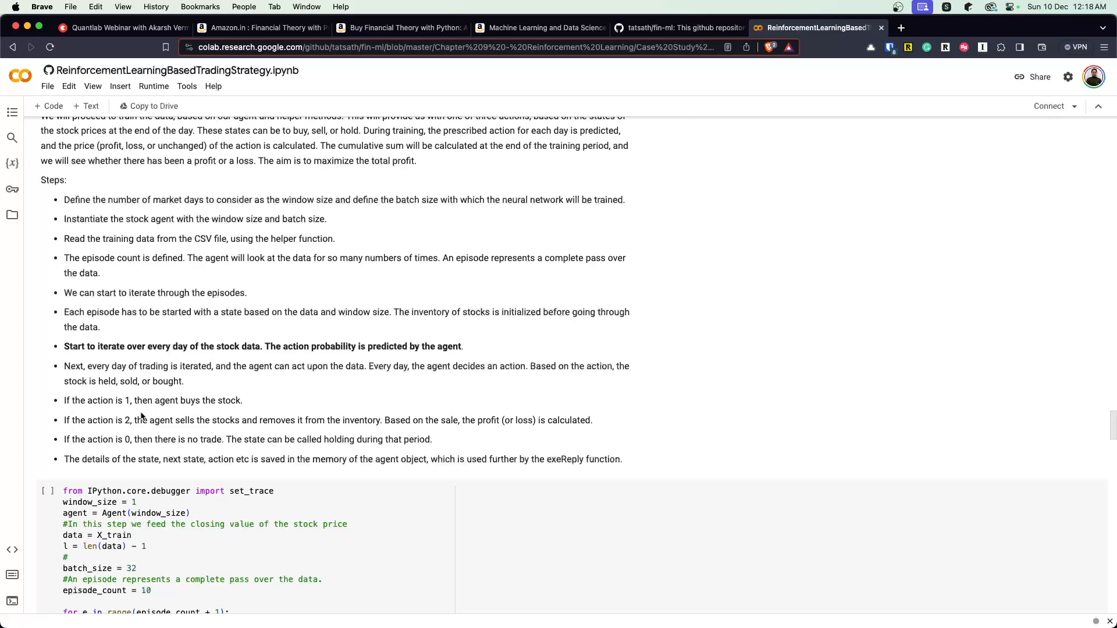
mouse_move(142, 435)
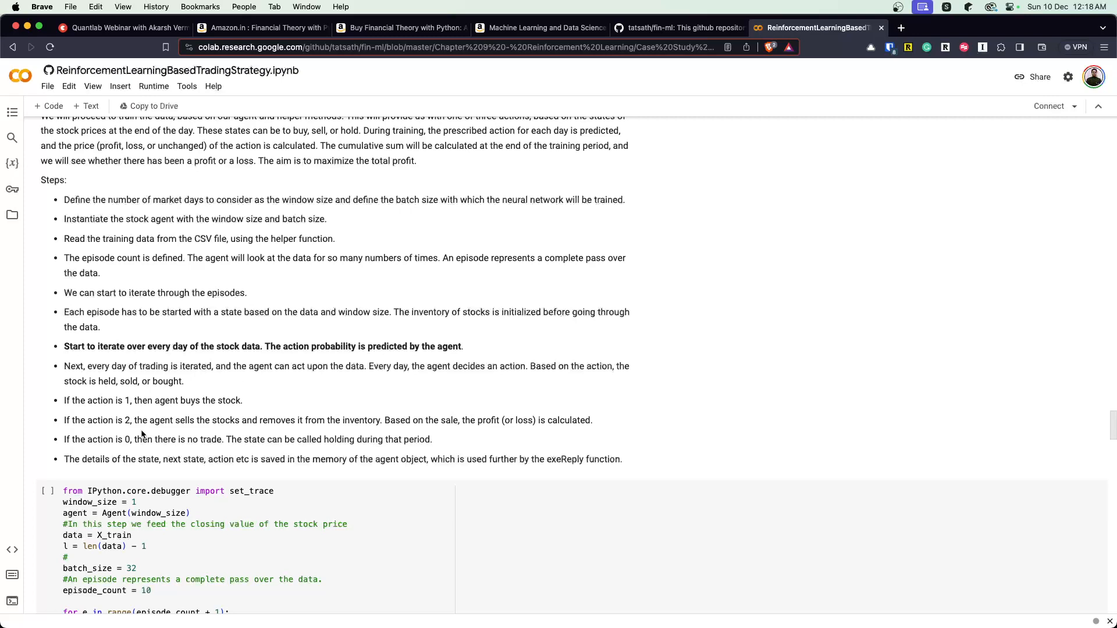
scroll("down", 3)
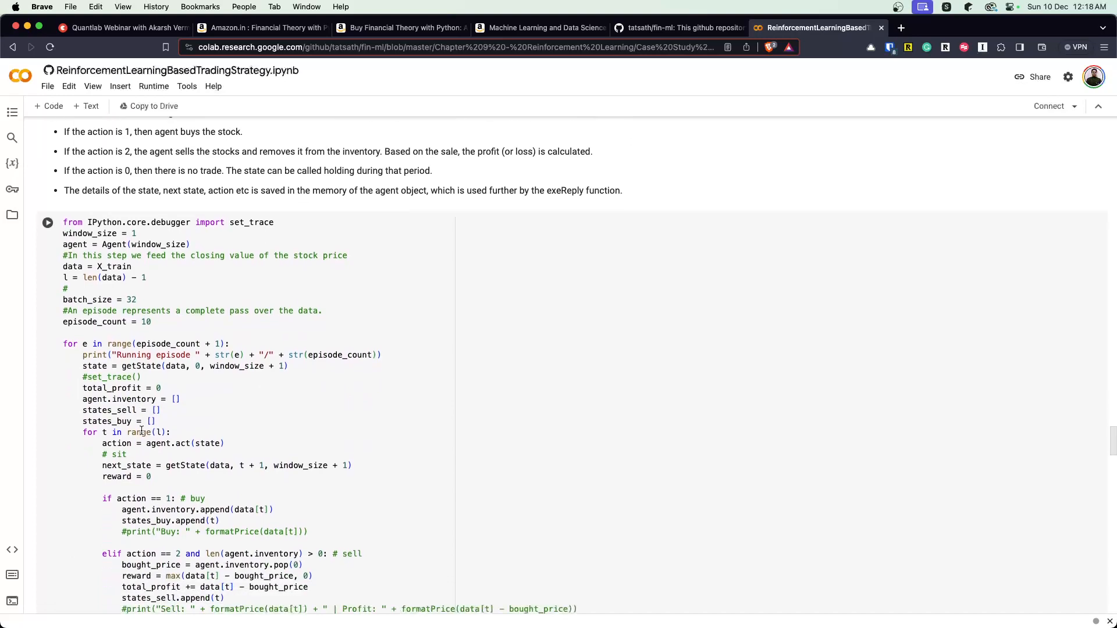
Scroll through the training output and profit charts for the early episodes
scroll("down", 3)
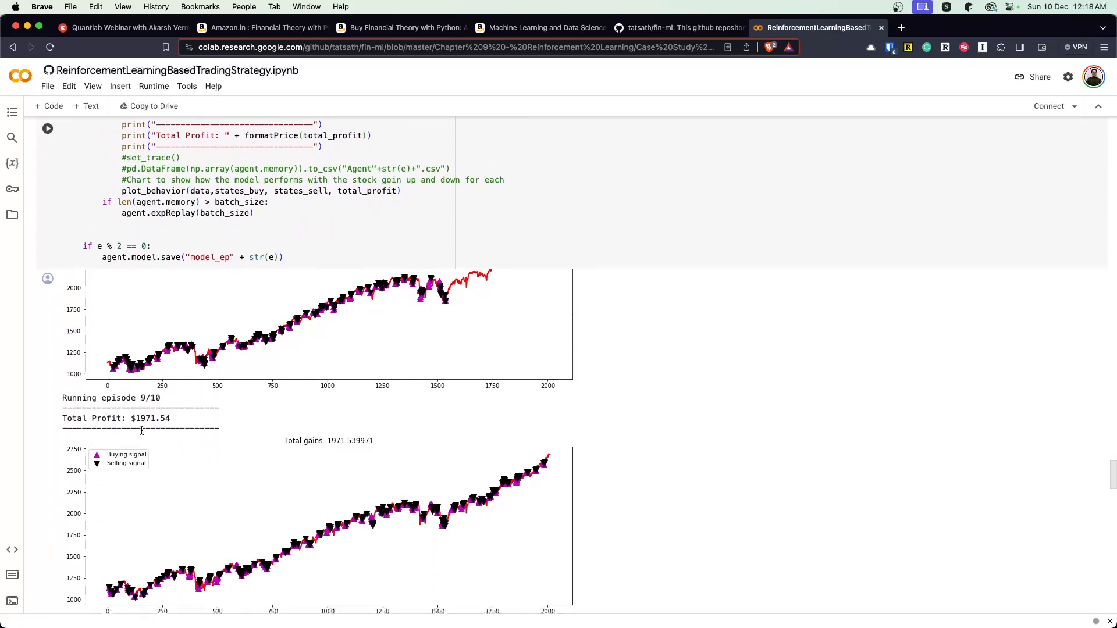
scroll("down", 3)
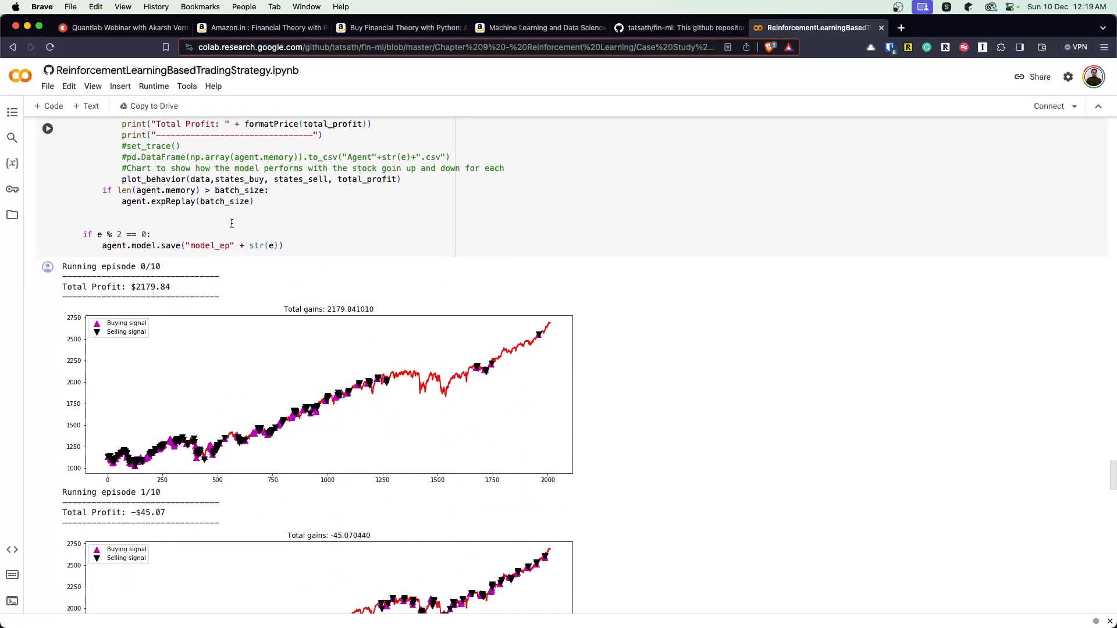
scroll("down", 3)
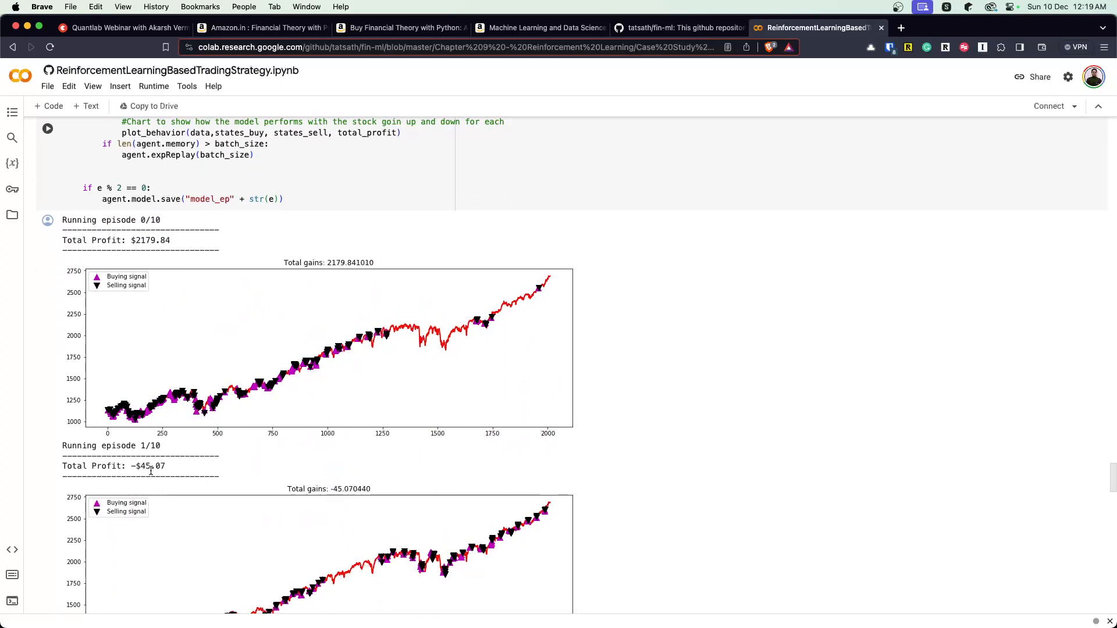
scroll("down", 3)
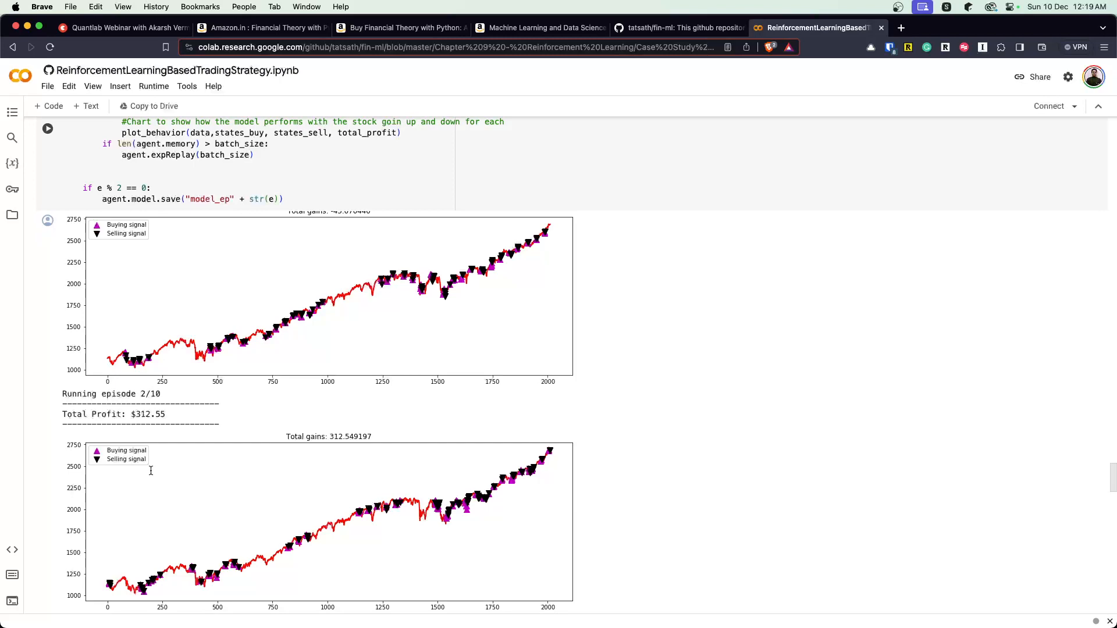
scroll("down", 3)
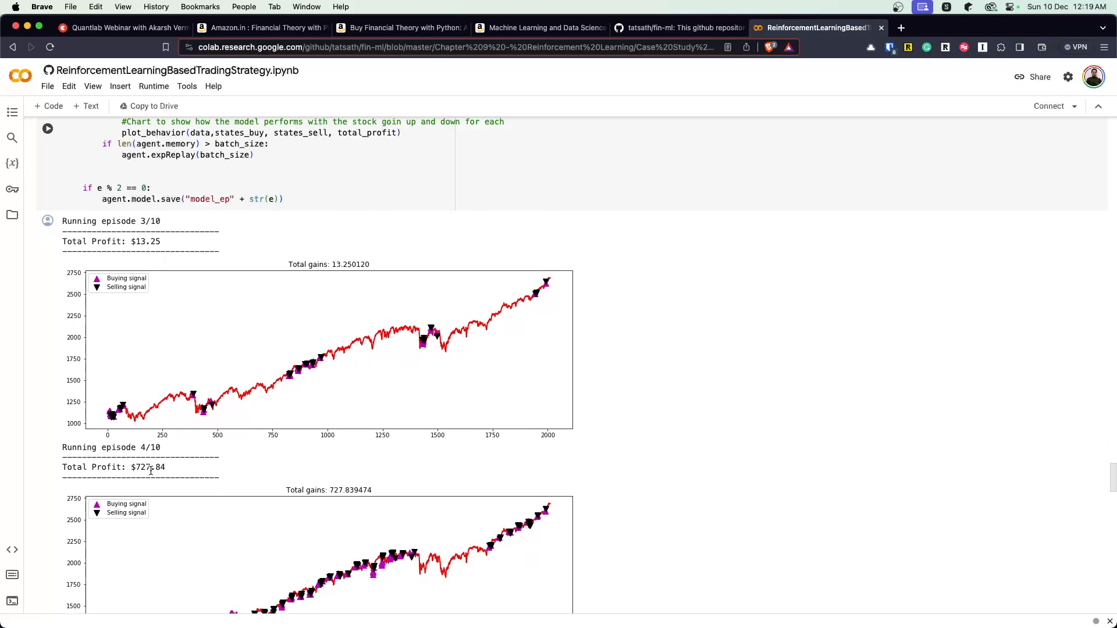
Continue through the remaining episodes up to 10/10 and reach the model.summary() output
scroll("down", 3)
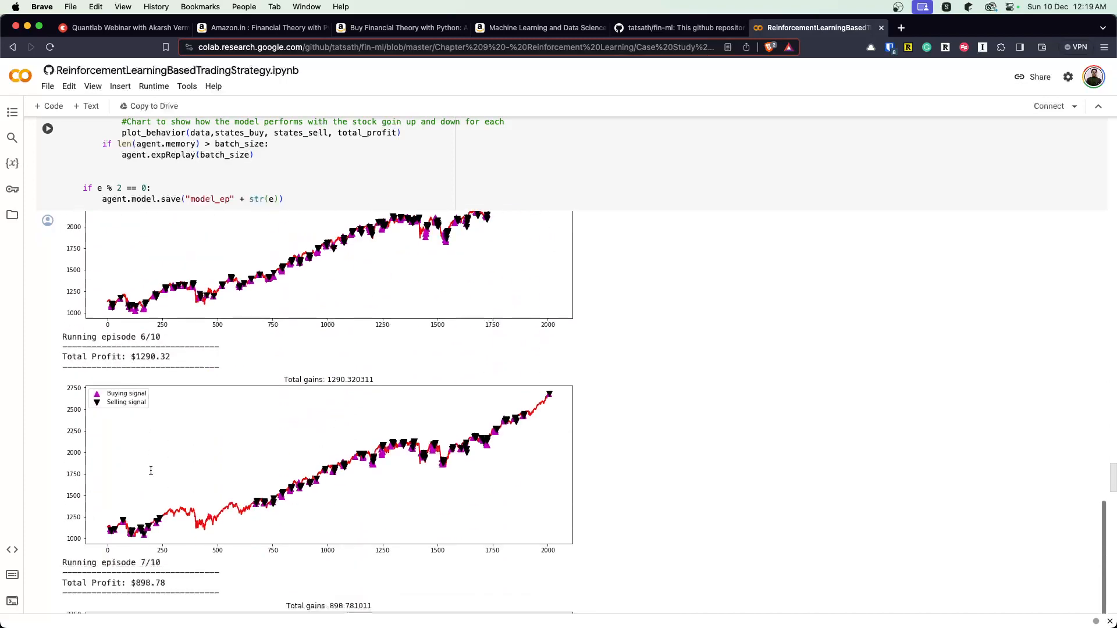
scroll("down", 3)
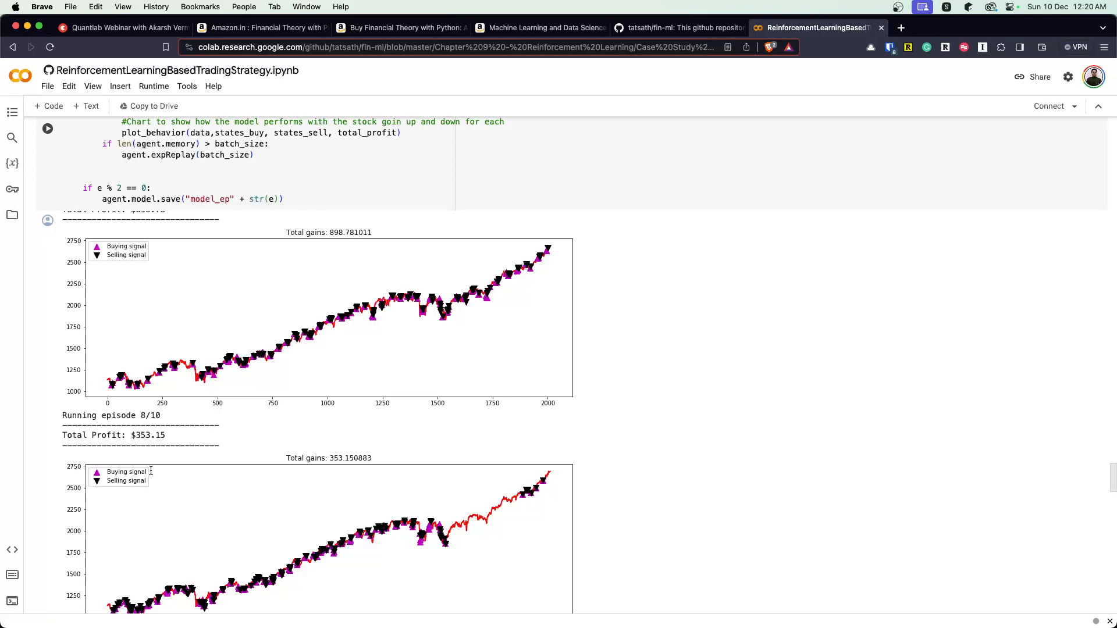
scroll("down", 3)
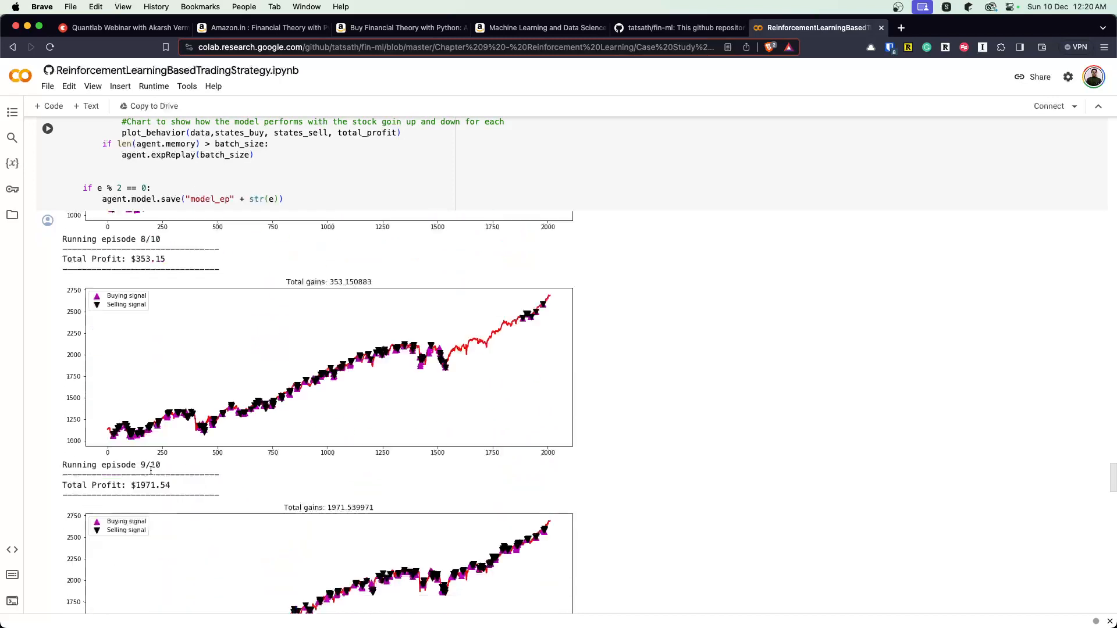
scroll("down", 3)
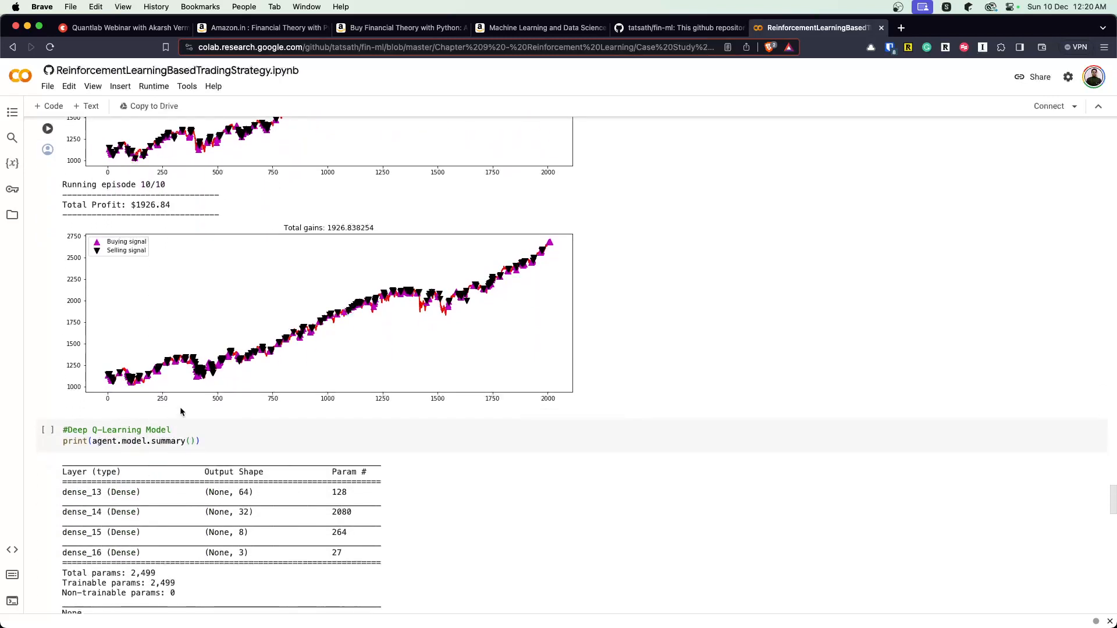
Scroll through the test-set buy/sell log, the $1280.40 Total Profit chart and the Conclusion
scroll("down", 3)
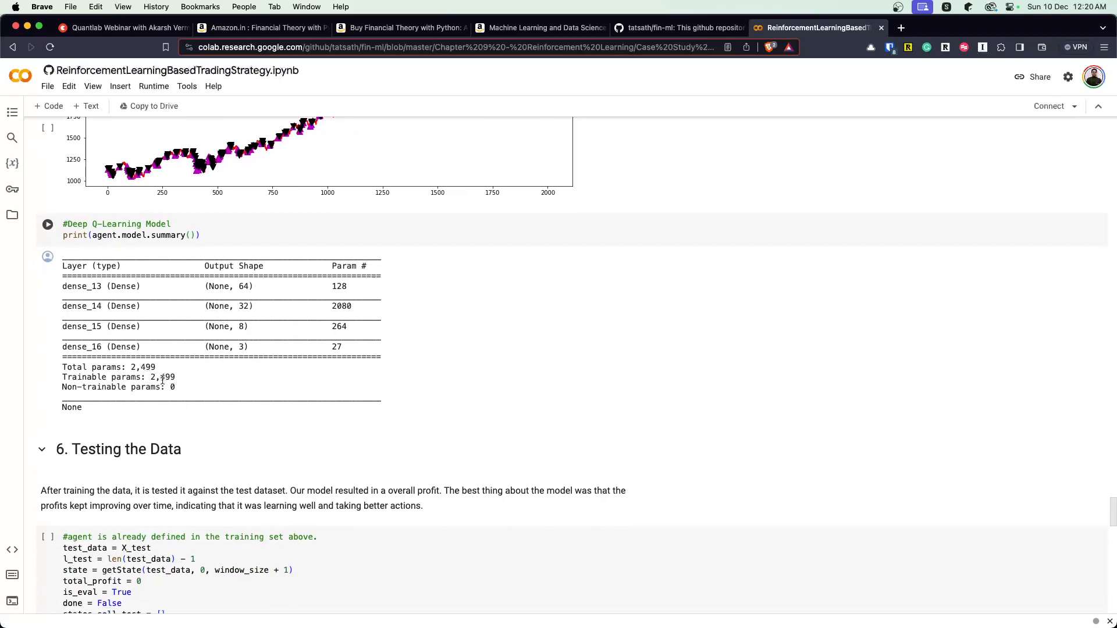
scroll("down", 3)
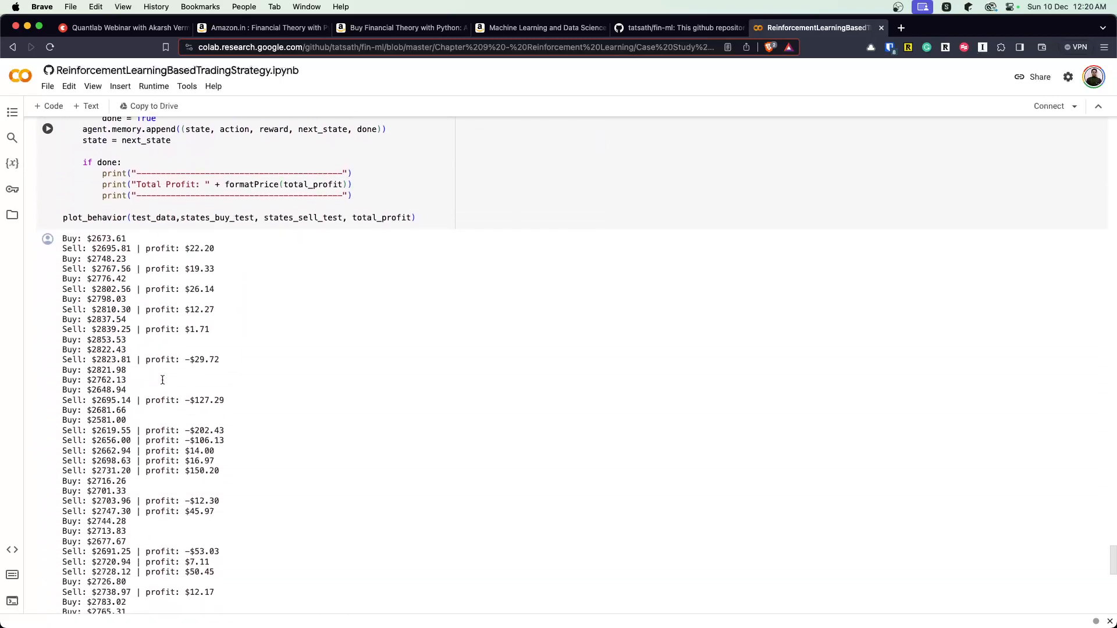
scroll("down", 3)
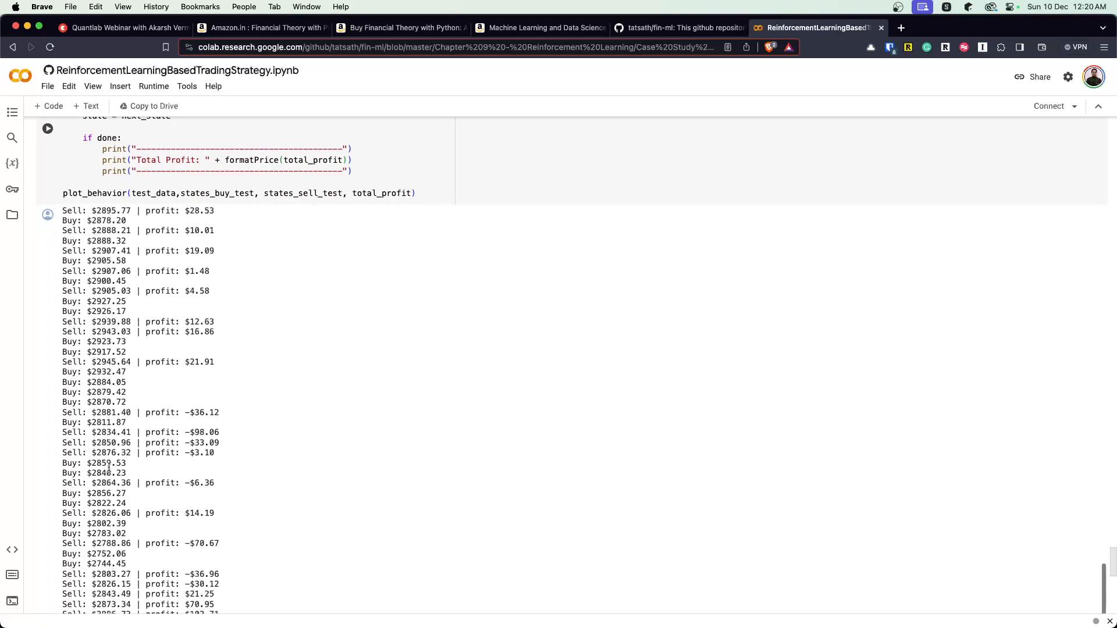
scroll("down", 3)
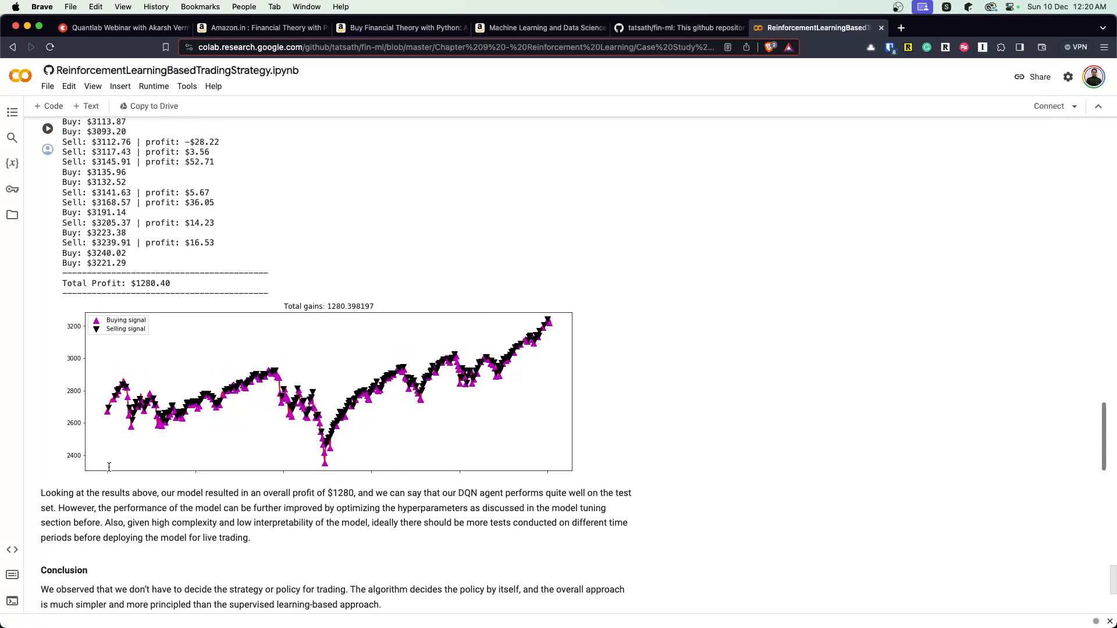
scroll("down", 3)
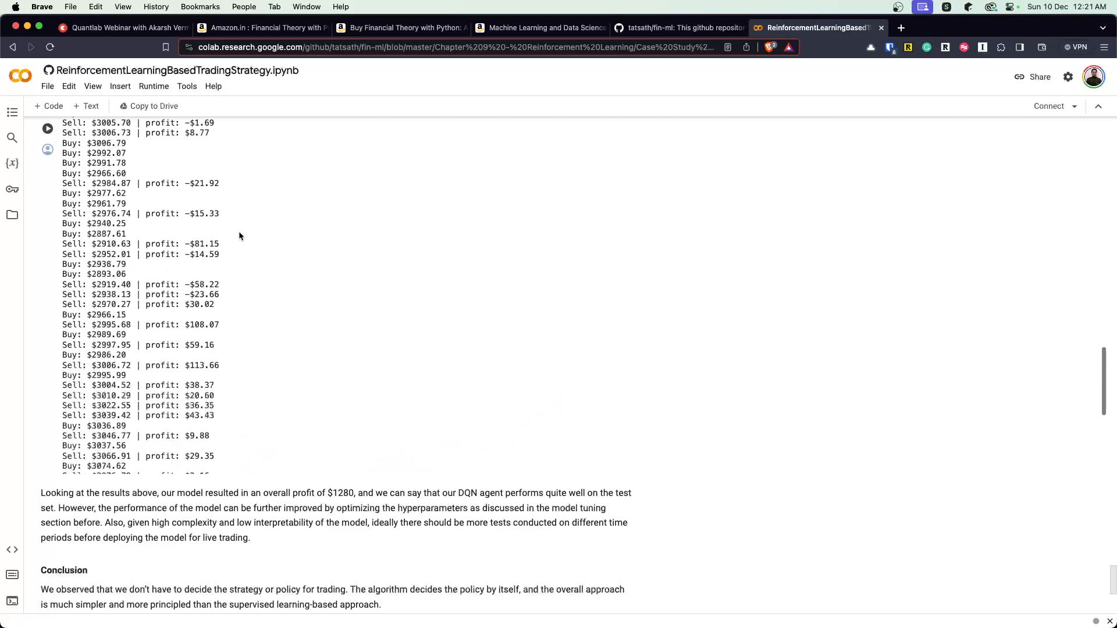
scroll("down", 3)
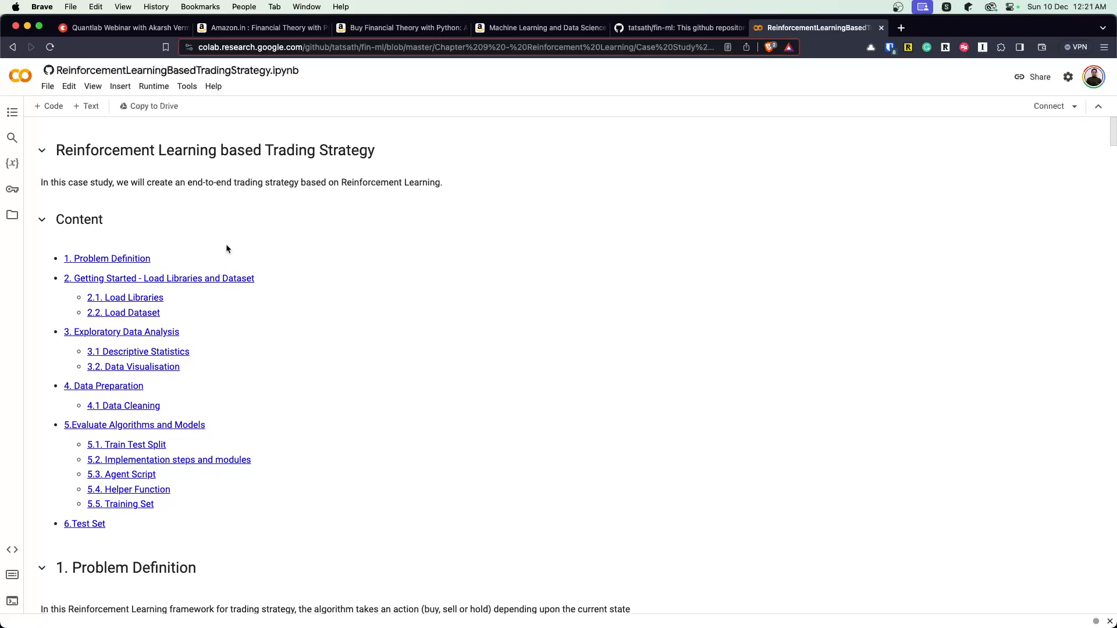
mouse_move(228, 245)
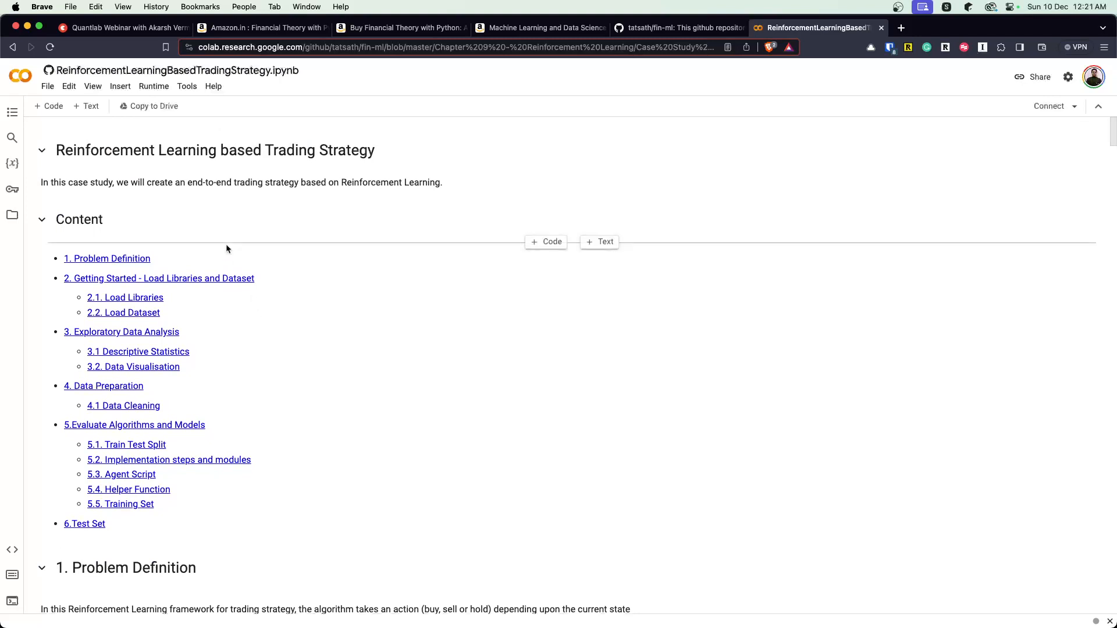
mouse_move(342, 235)
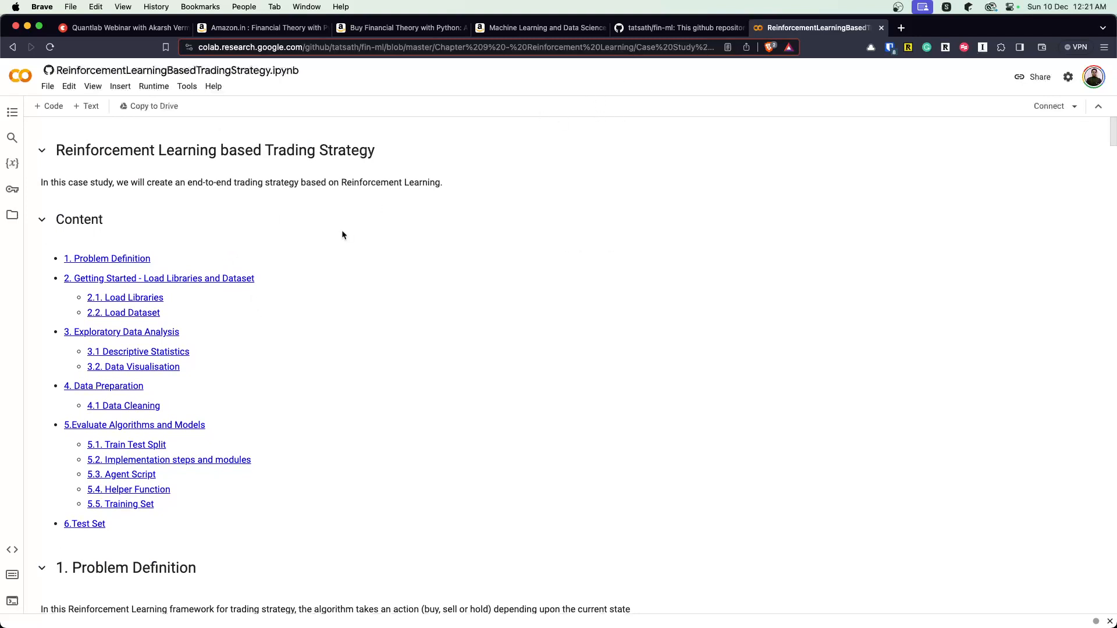
Switch from the notebook's Content section to the fin-ml repository browser tab
left_click(677, 28)
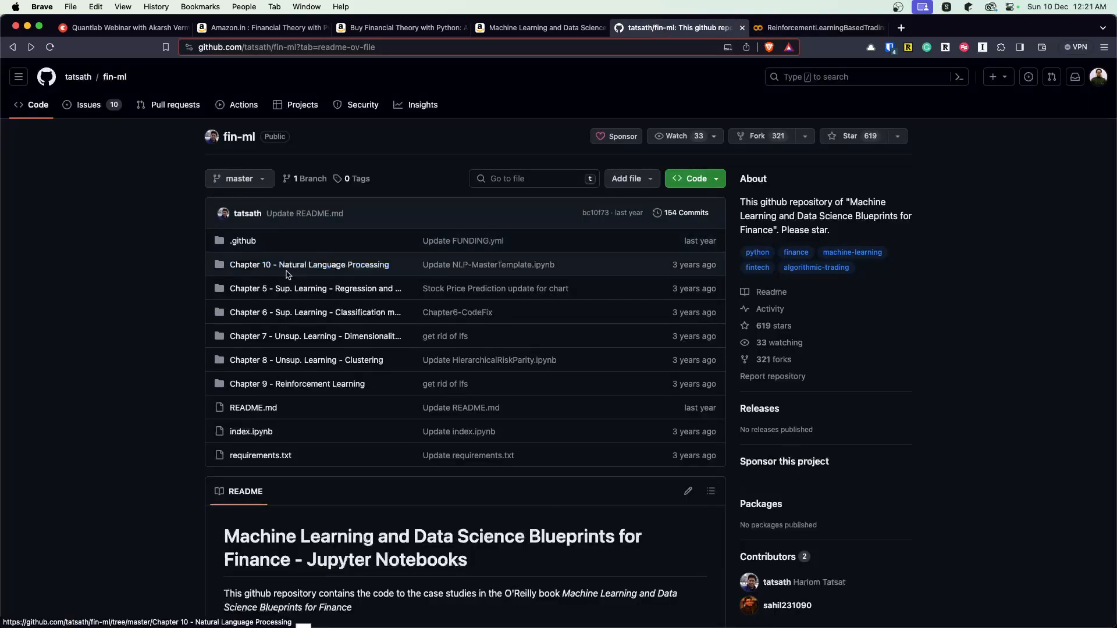
Browse the Chapter 9 - Reinforcement Learning folder, then return to the Colab notebook tab
left_click(297, 383)
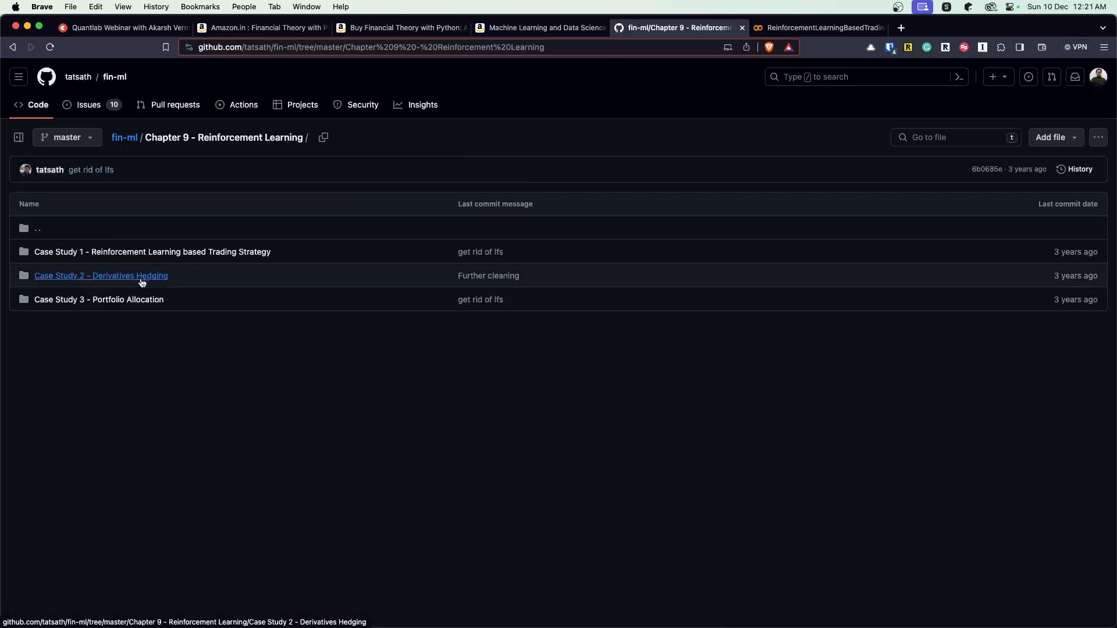
mouse_move(98, 299)
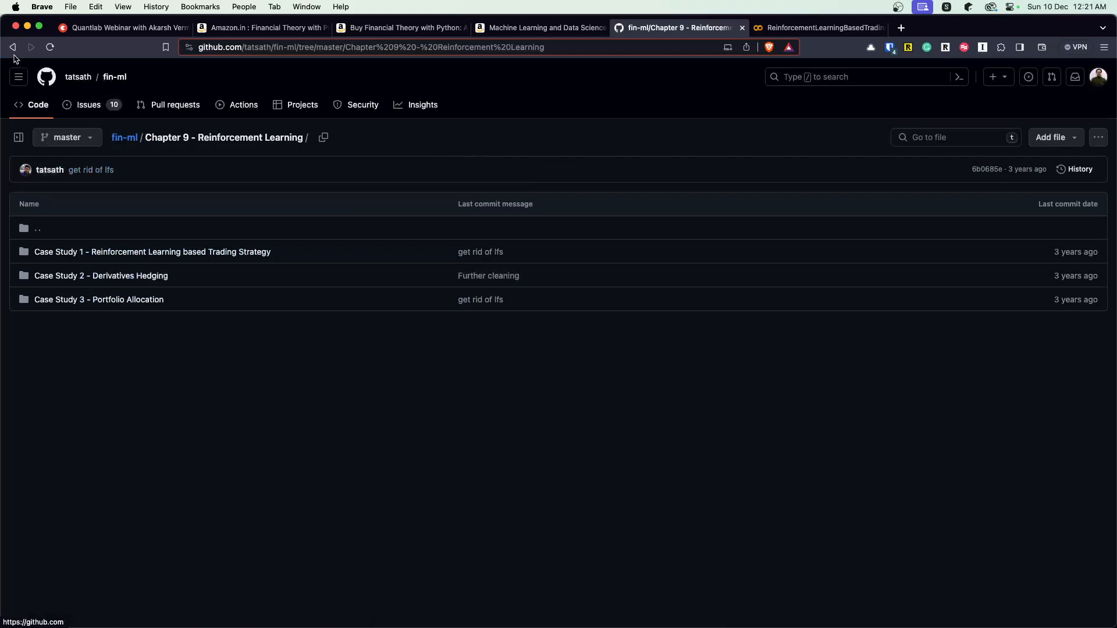
mouse_move(11, 47)
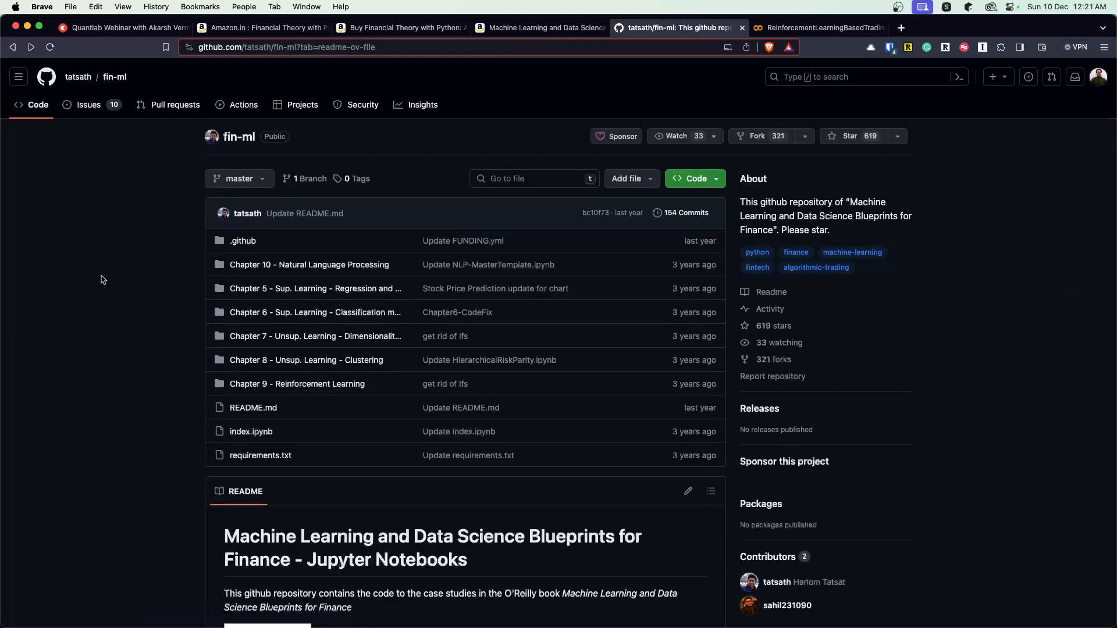
mouse_move(150, 292)
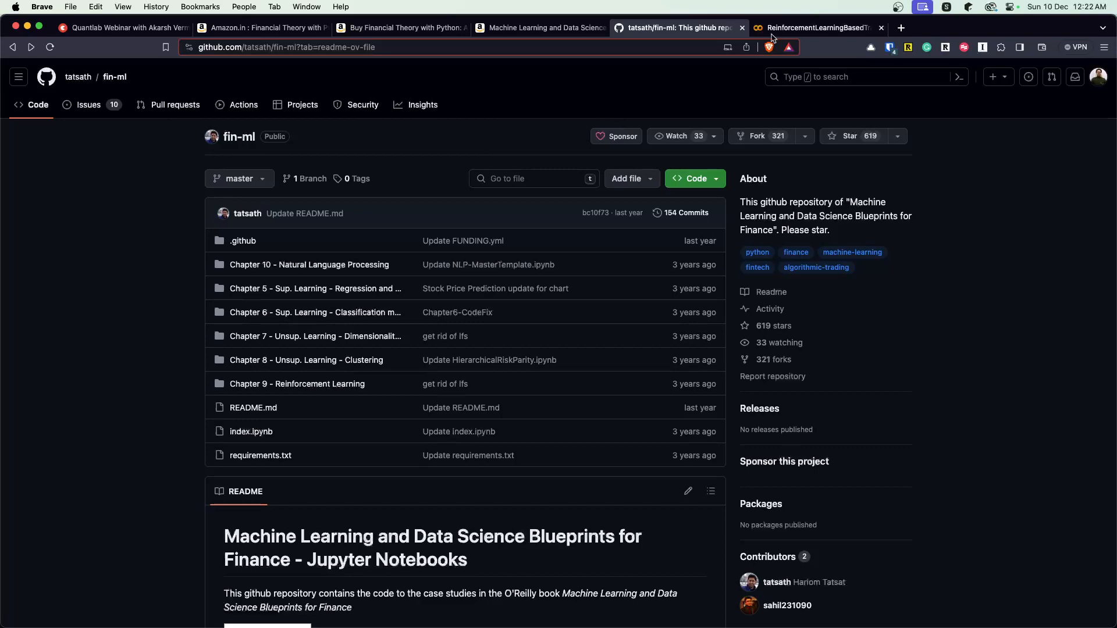
left_click(812, 26)
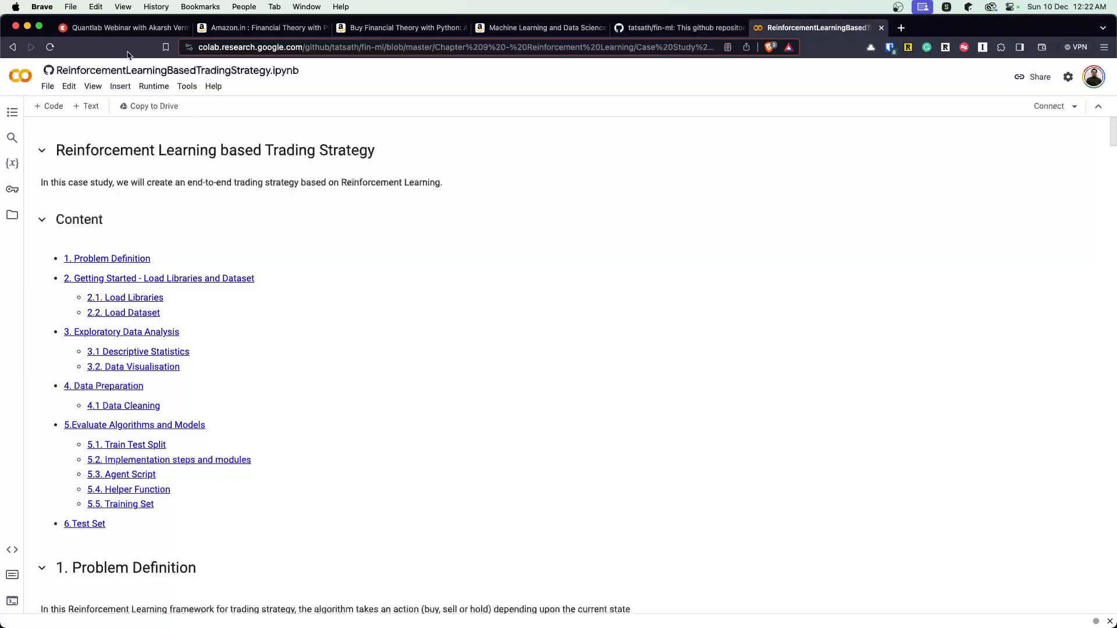
Switch to the Quantlab Webinar booking page on topmate.io
left_click(121, 27)
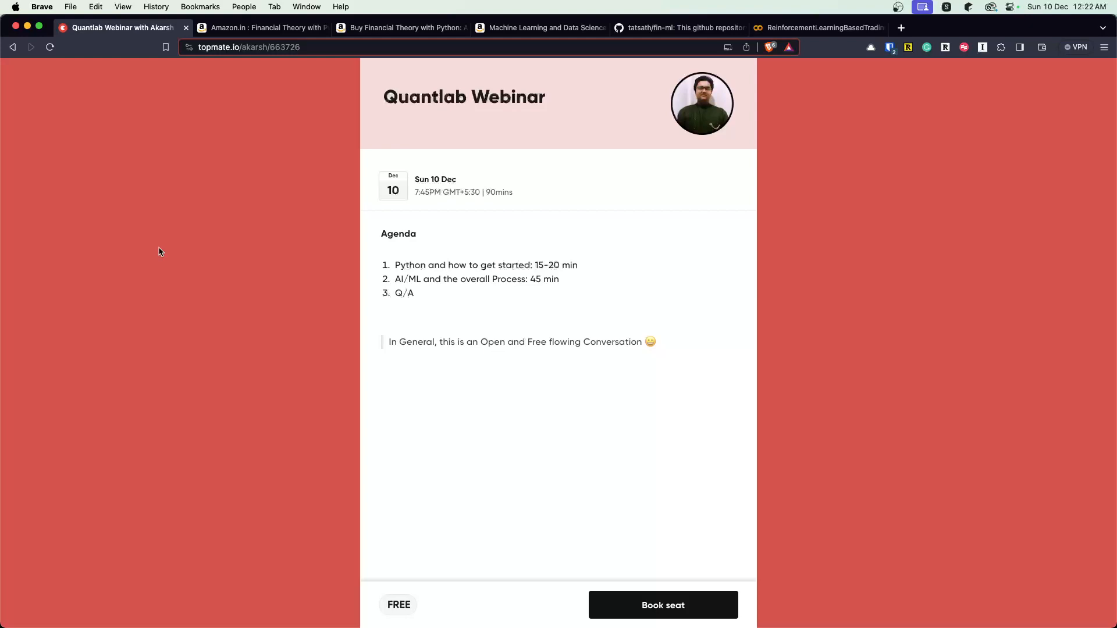
mouse_move(235, 140)
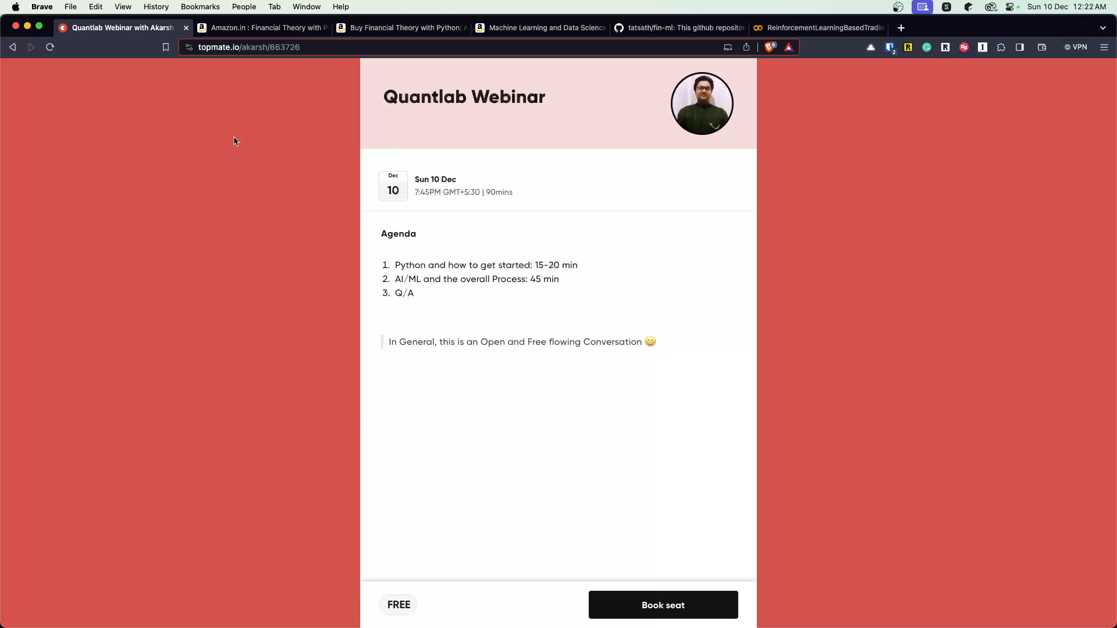